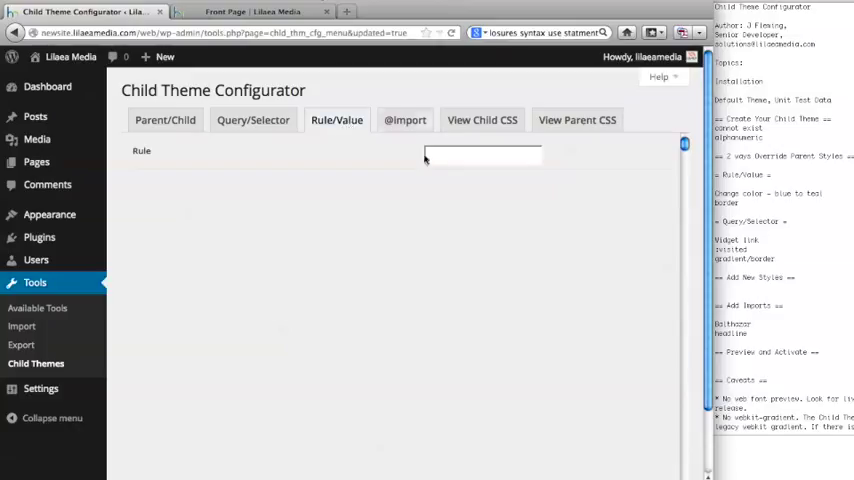
mouse_move(416, 172)
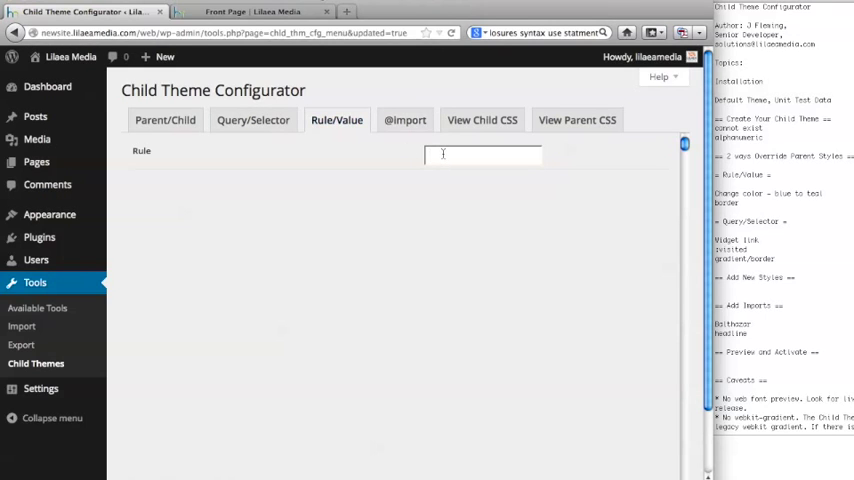
- Enter 'color' in the Rule field to bring up matching property suggestions
click(480, 154)
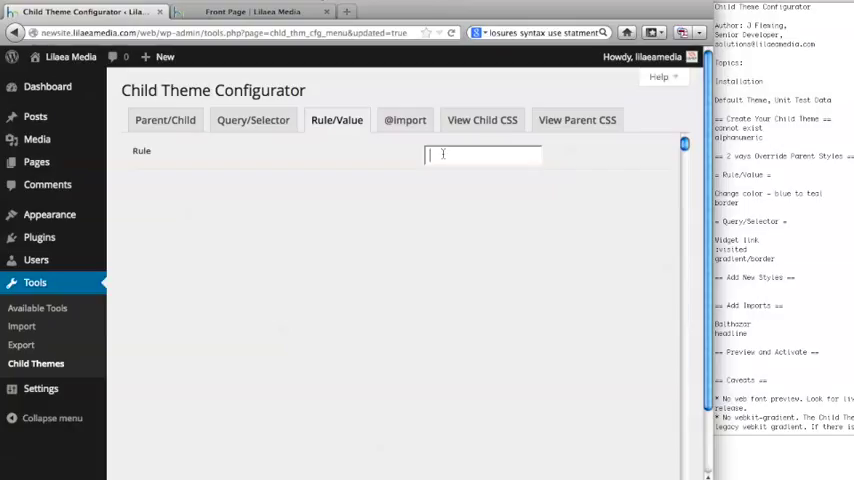
text(c)
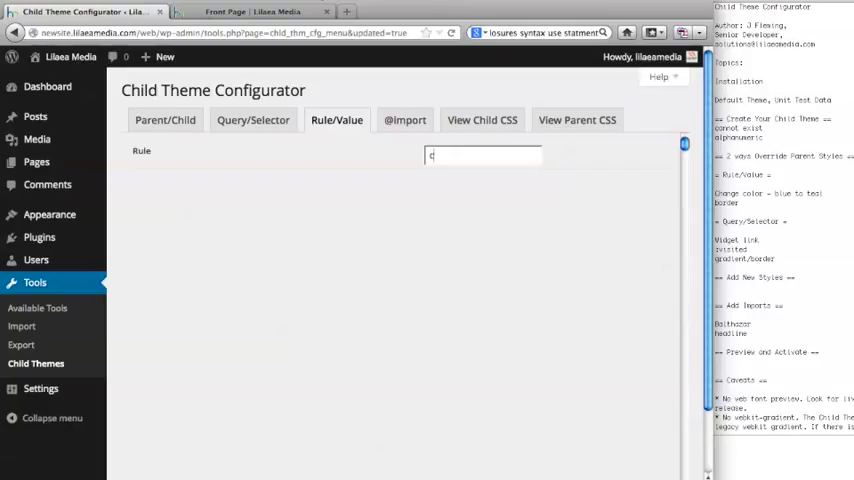
text(olor)
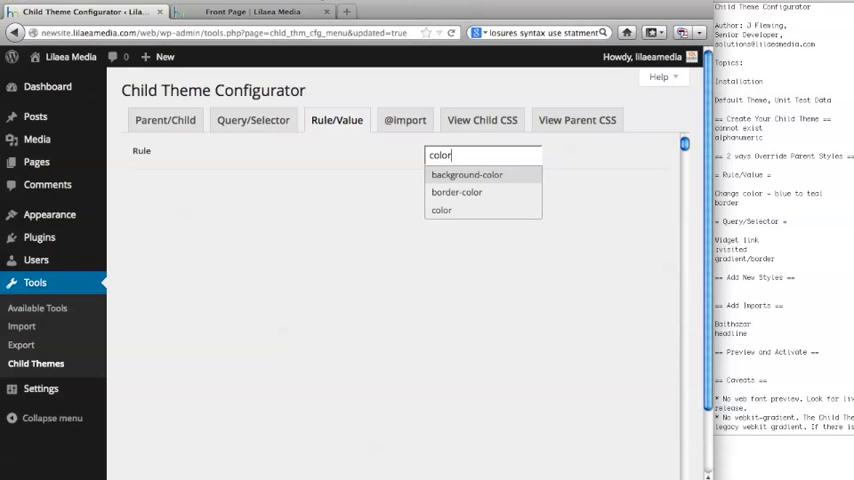
mouse_move(478, 182)
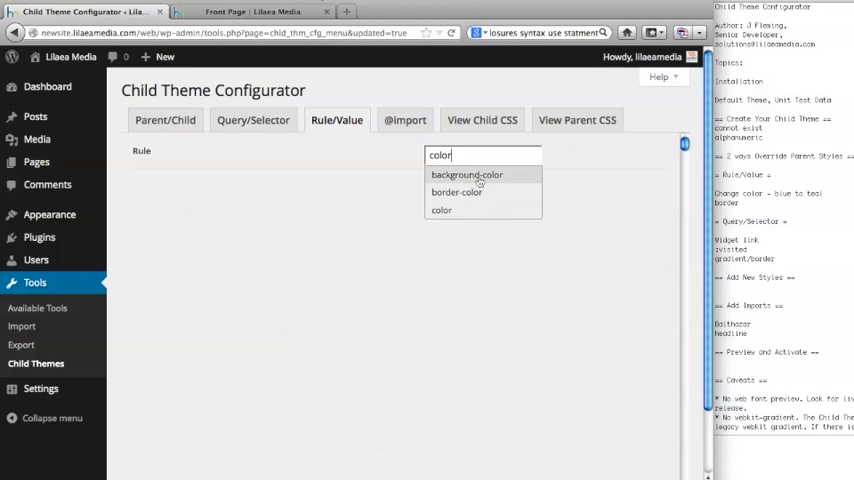
mouse_move(456, 192)
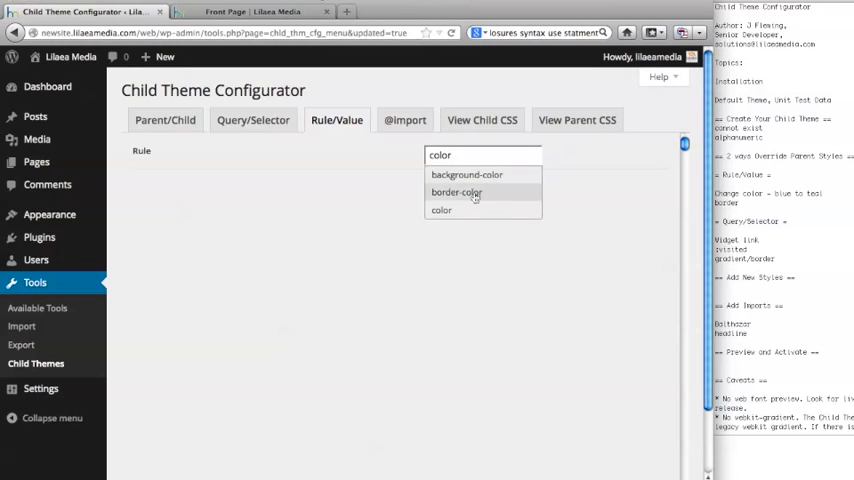
mouse_move(466, 174)
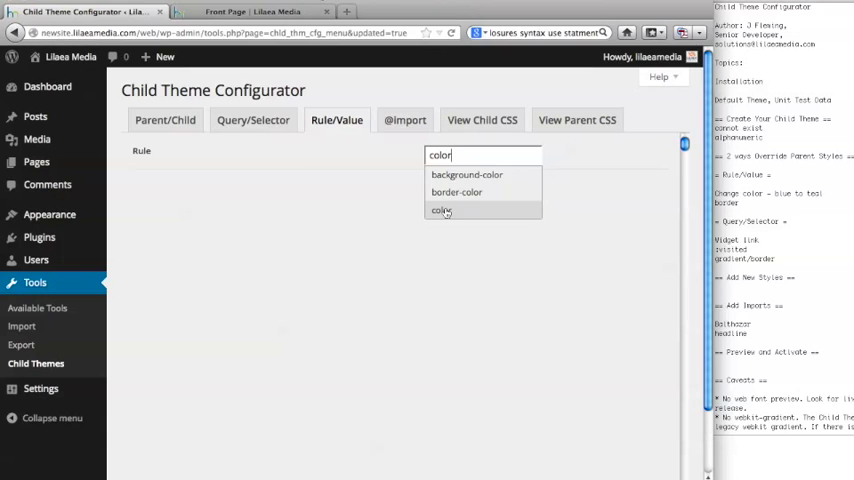
- Choose the color property and look through all its listed values and samples
click(440, 210)
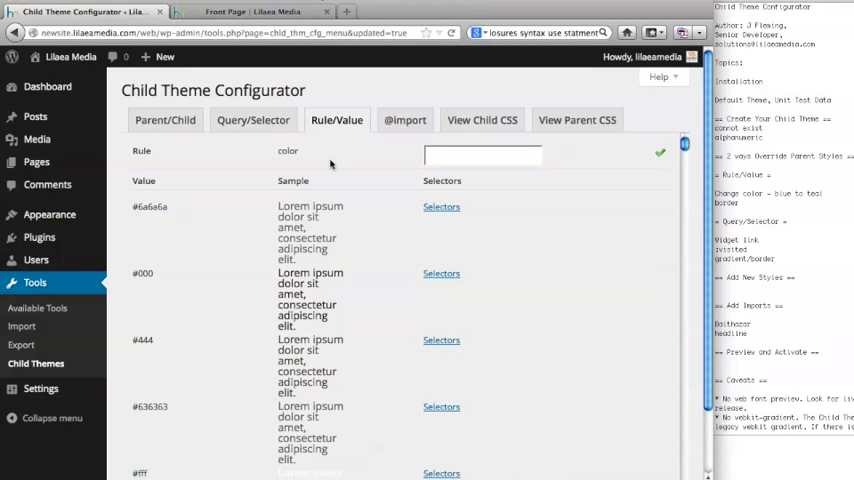
scroll(down, 3)
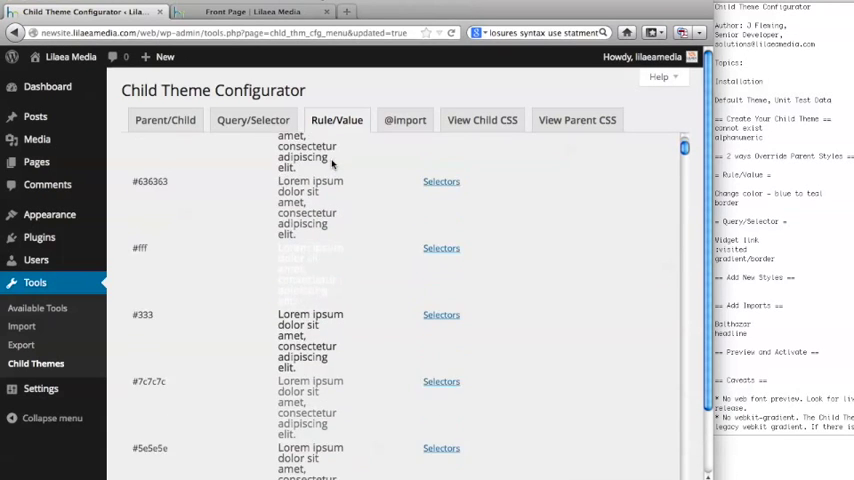
scroll(down, 3)
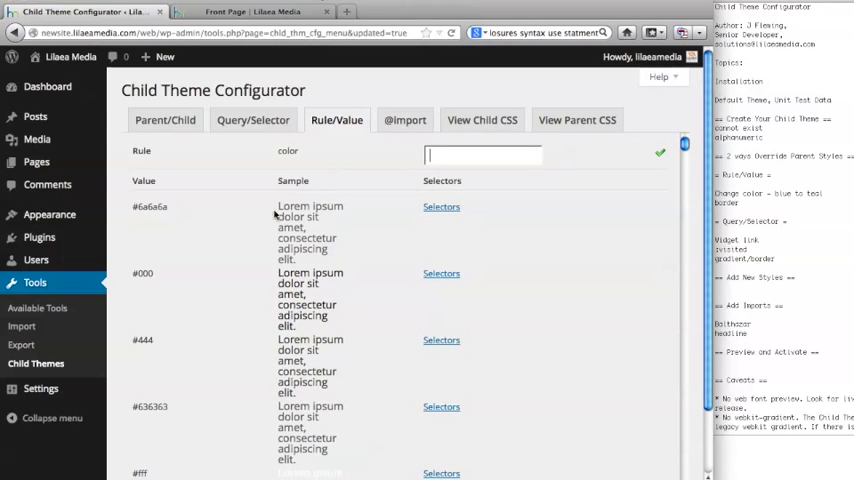
scroll(down, 3)
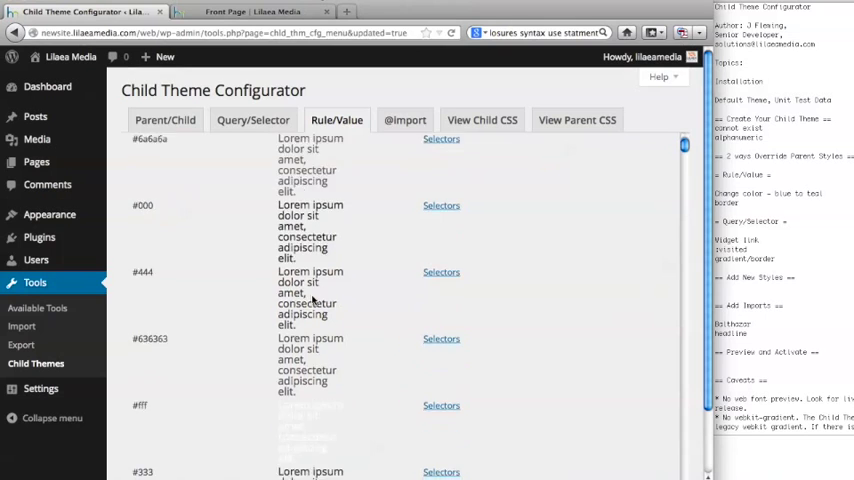
scroll(down, 3)
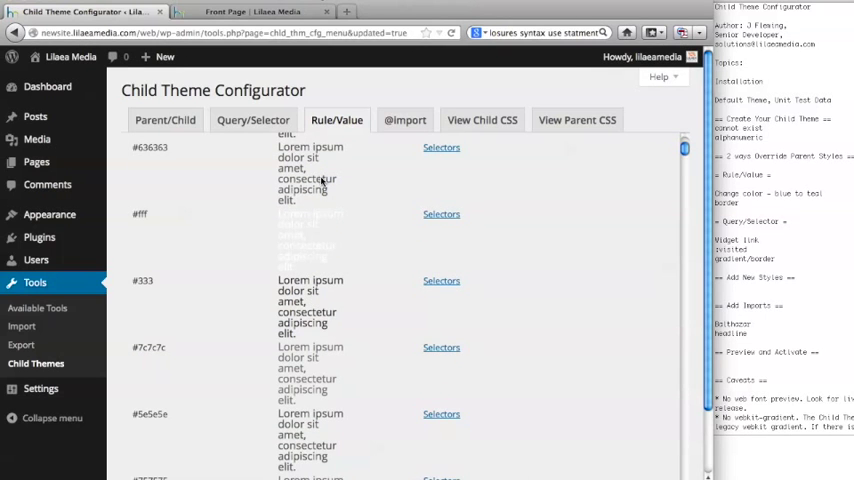
scroll(down, 3)
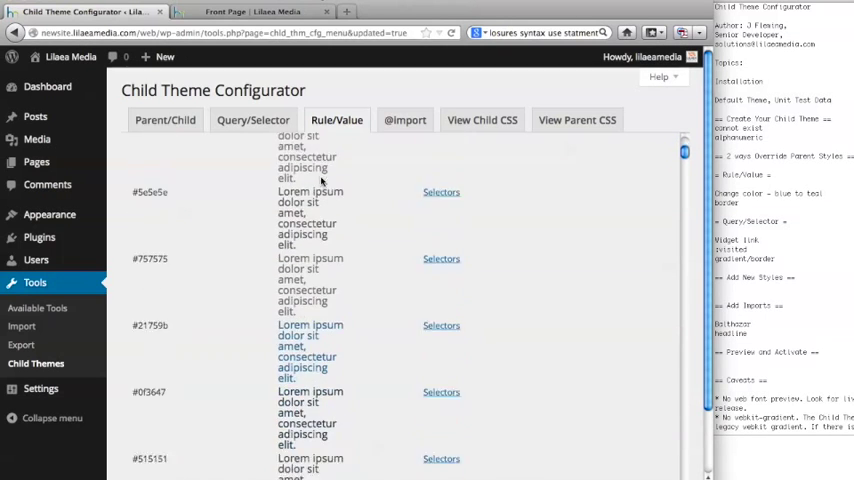
scroll(down, 3)
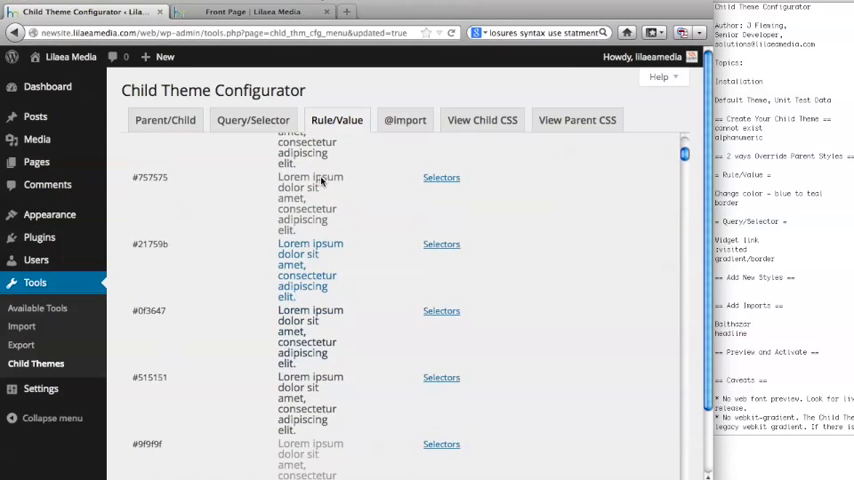
scroll(down, 3)
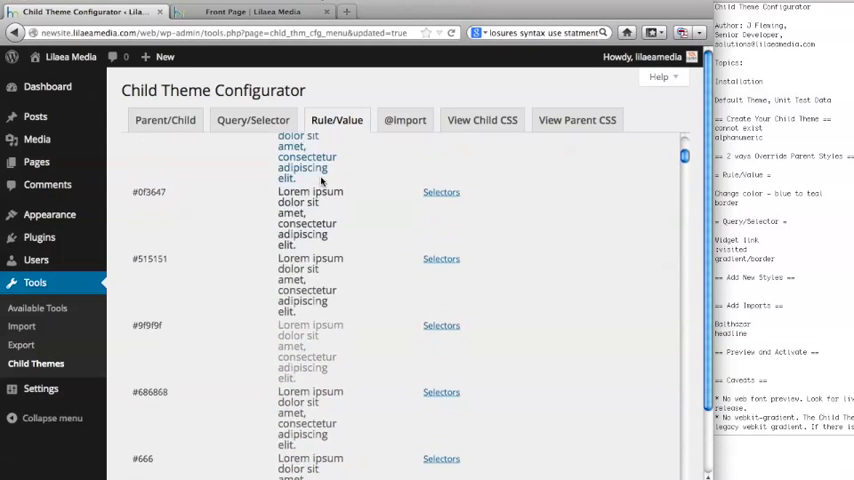
scroll(down, 3)
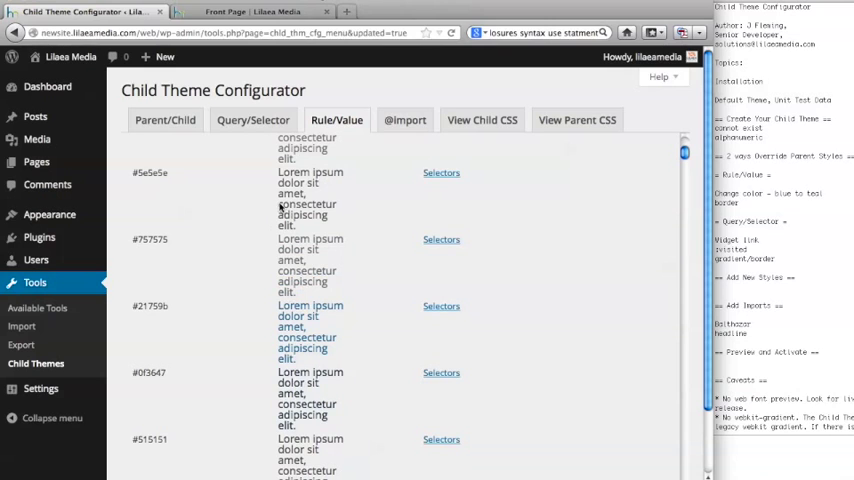
scroll(down, 3)
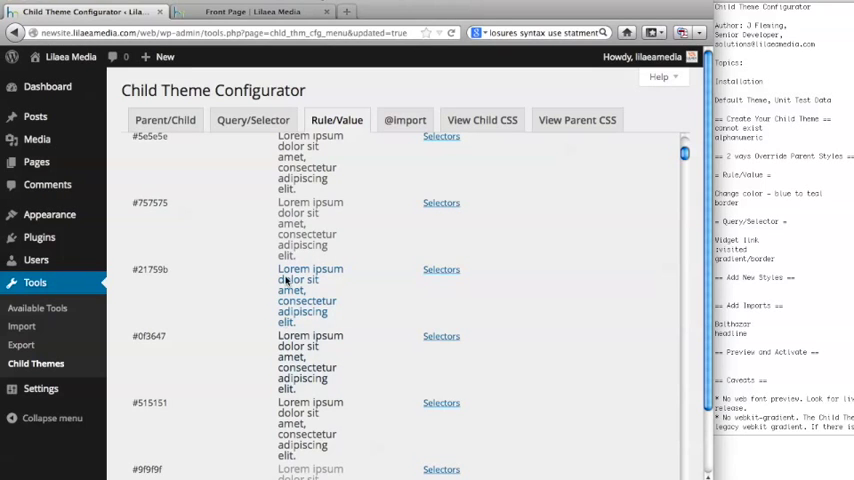
mouse_move(456, 272)
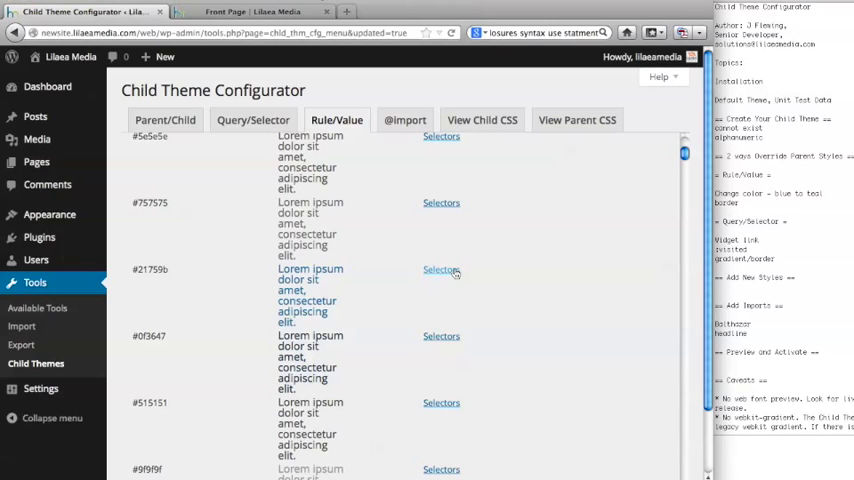
- Show the selectors that use the blue #21759b color
click(440, 268)
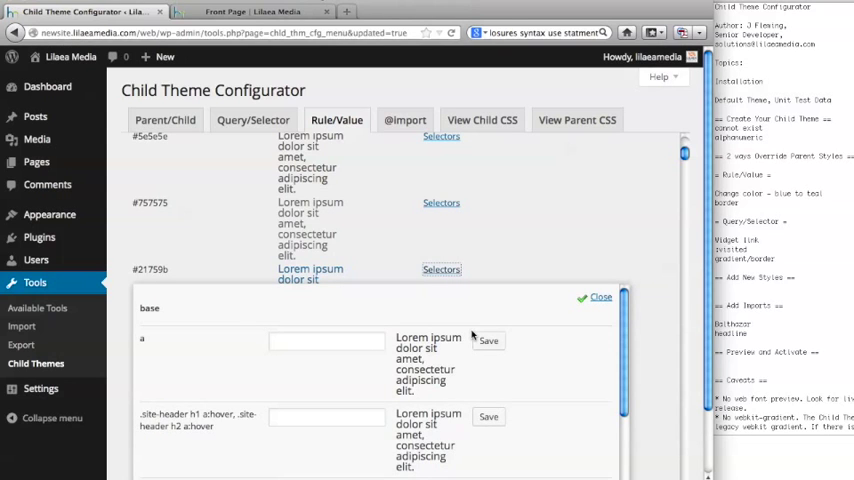
scroll(down, 3)
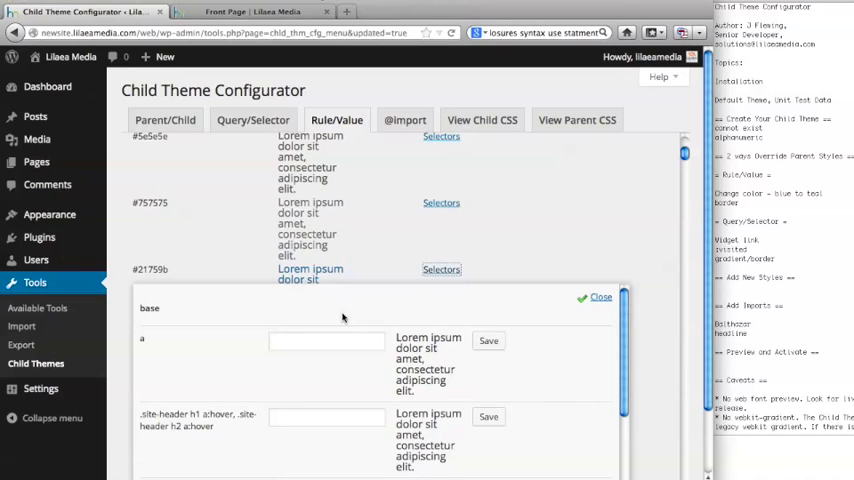
mouse_move(156, 340)
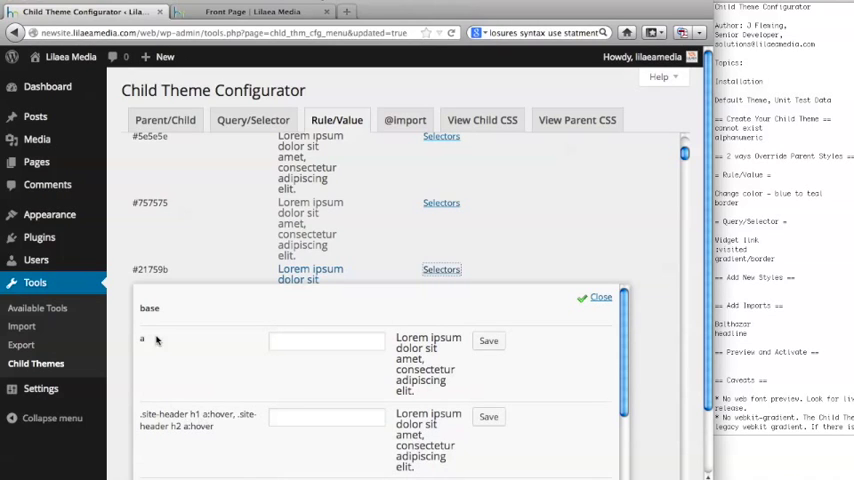
mouse_move(180, 328)
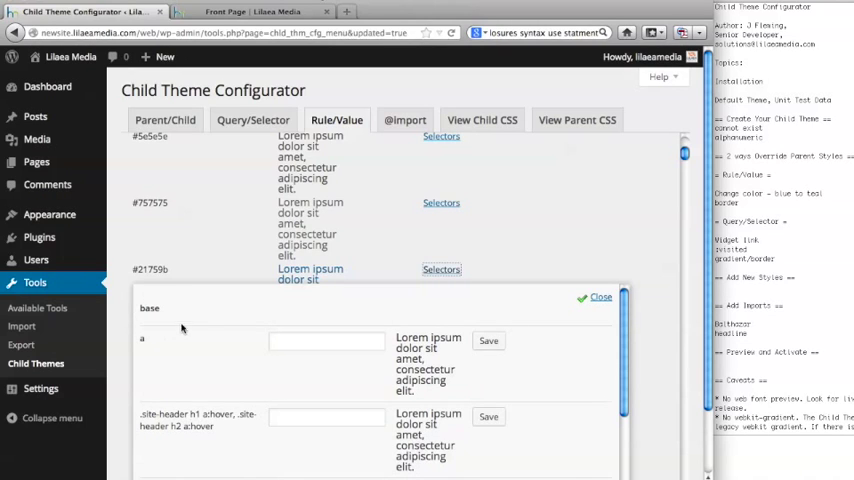
mouse_move(164, 296)
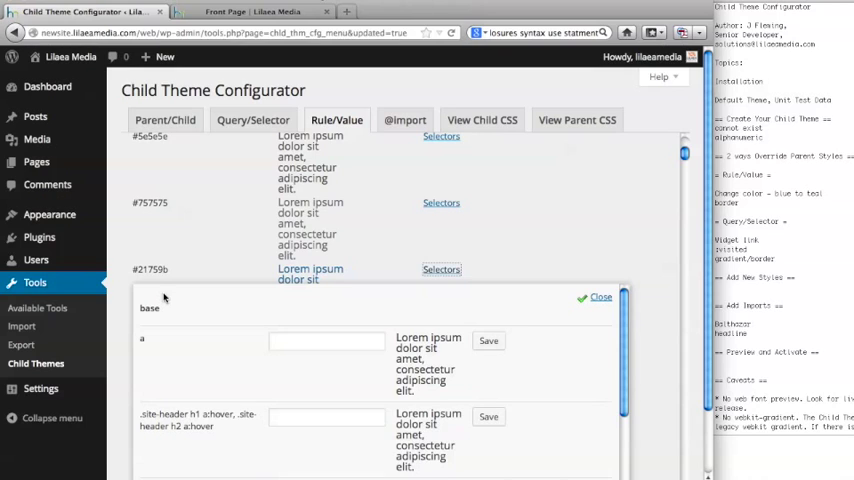
mouse_move(156, 326)
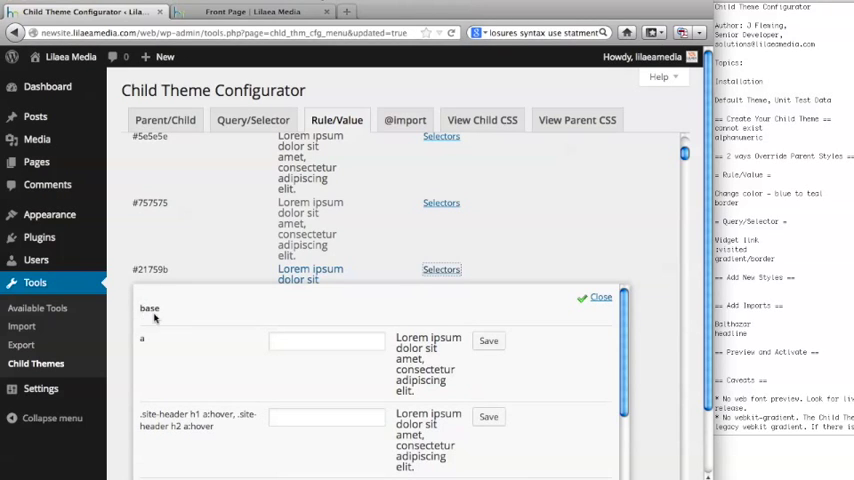
mouse_move(168, 320)
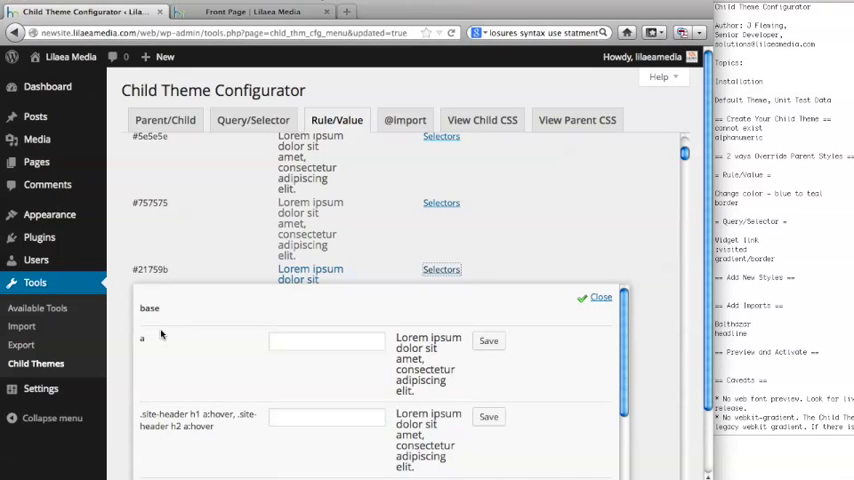
mouse_move(364, 336)
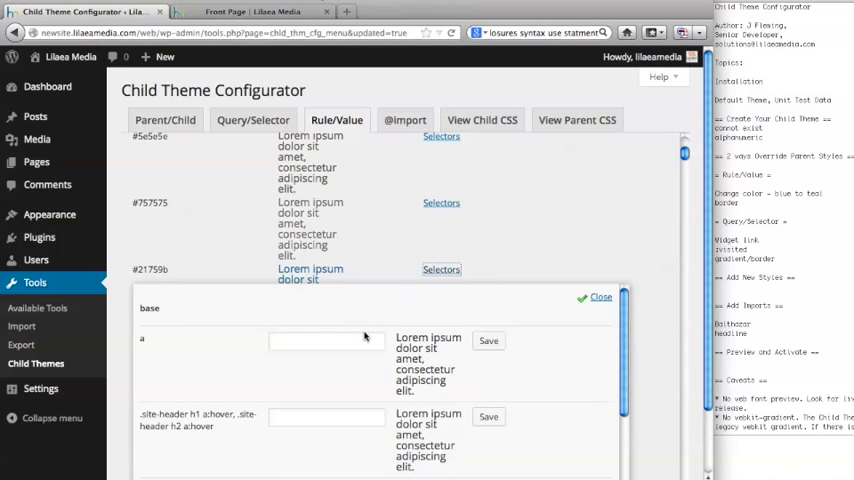
mouse_move(144, 340)
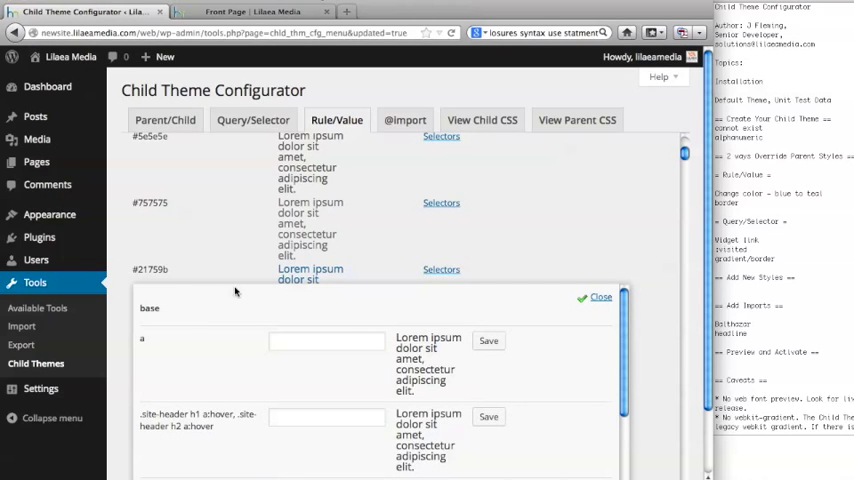
- Give the base 'a' link selector the teal #07c488 in the color picker and save it
click(318, 340)
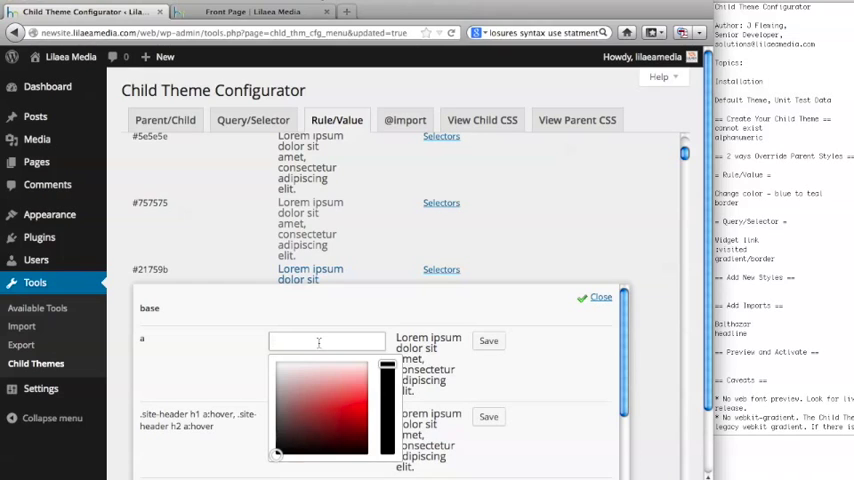
mouse_move(432, 360)
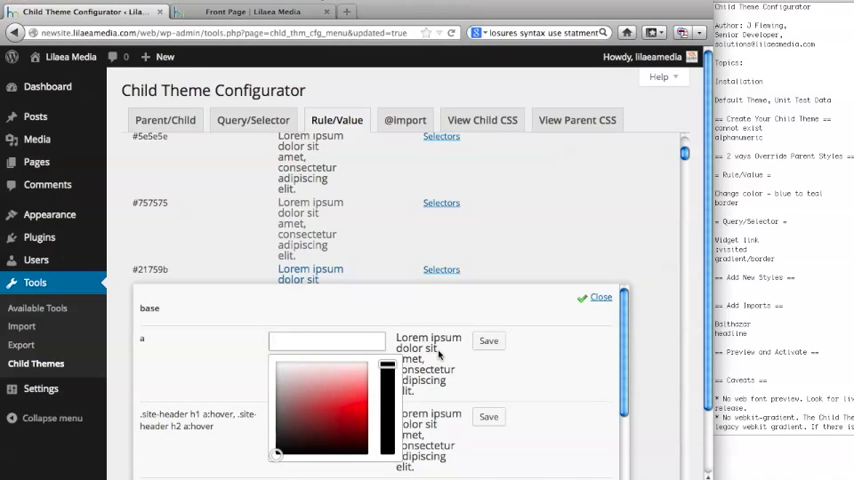
click(326, 340)
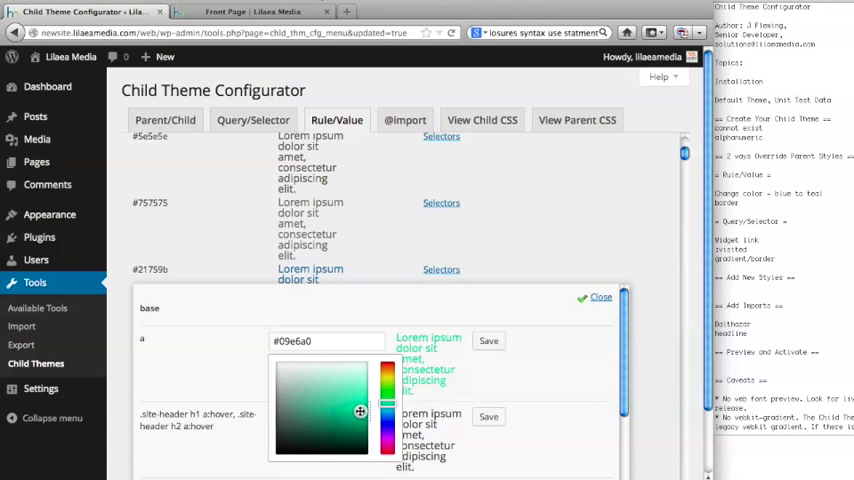
click(352, 414)
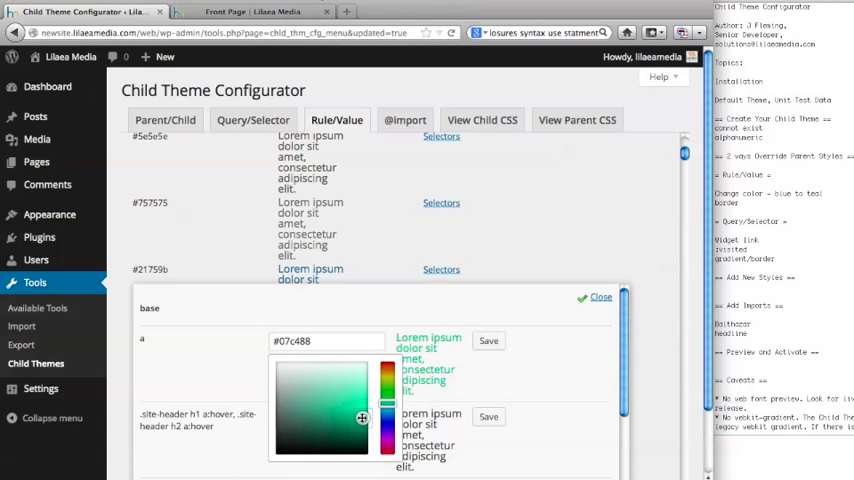
click(488, 340)
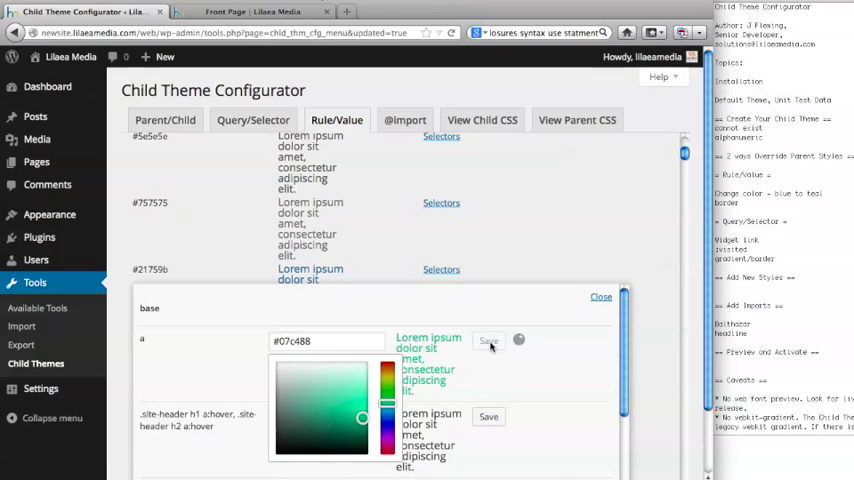
click(488, 340)
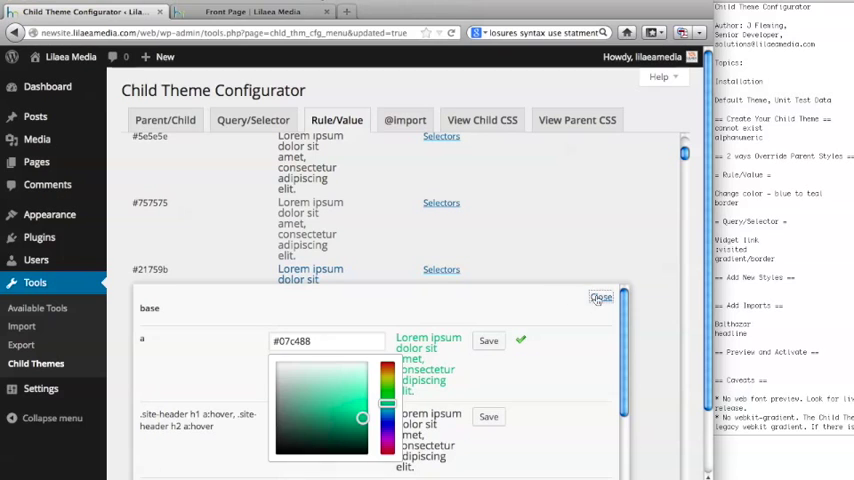
click(600, 296)
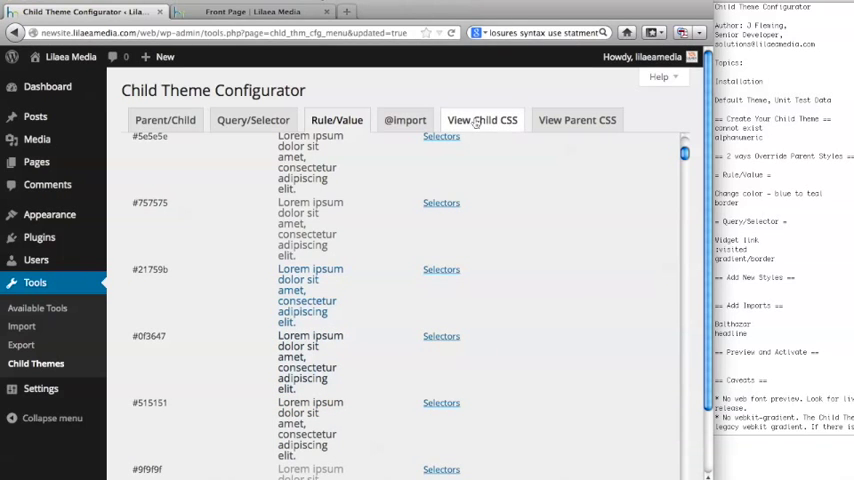
- View the generated child stylesheet containing the #07c488 link rule
click(482, 120)
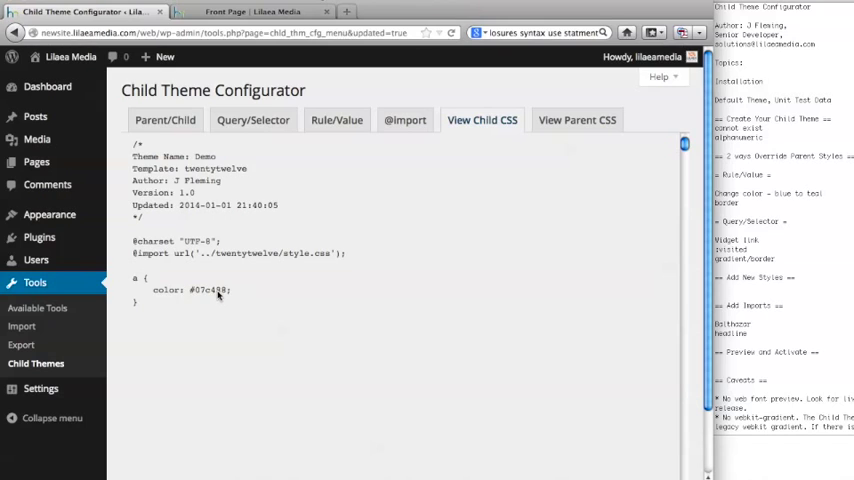
mouse_move(342, 290)
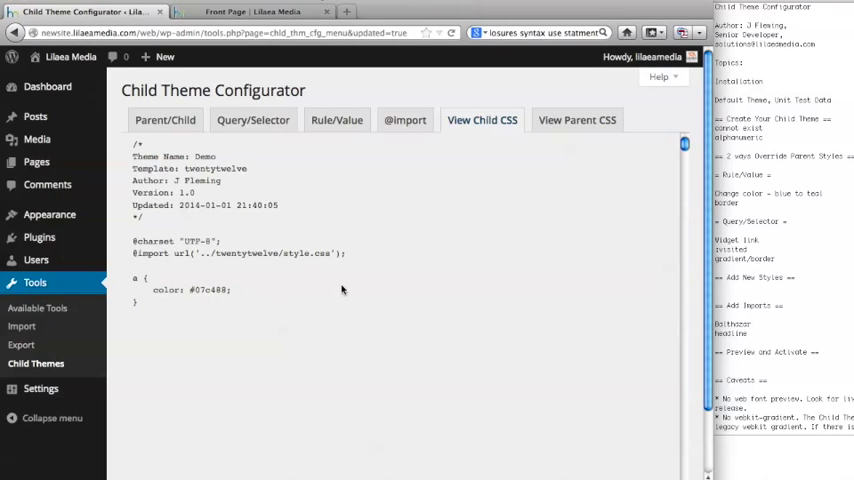
mouse_move(544, 150)
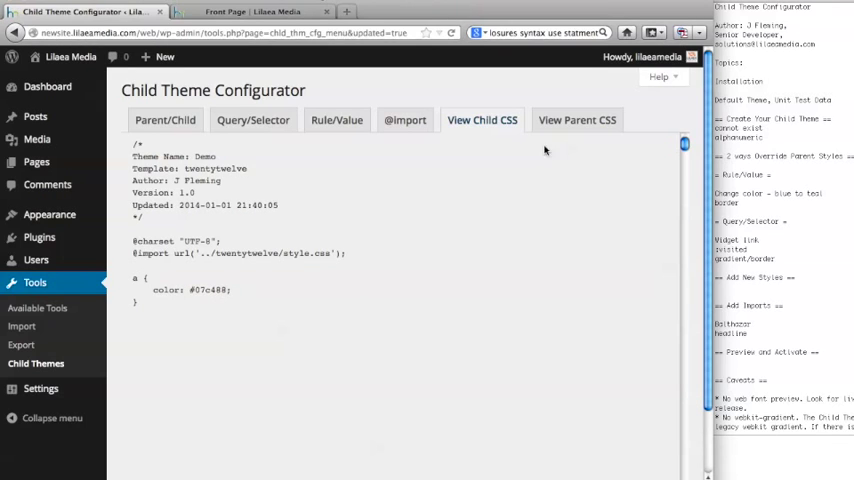
mouse_move(492, 84)
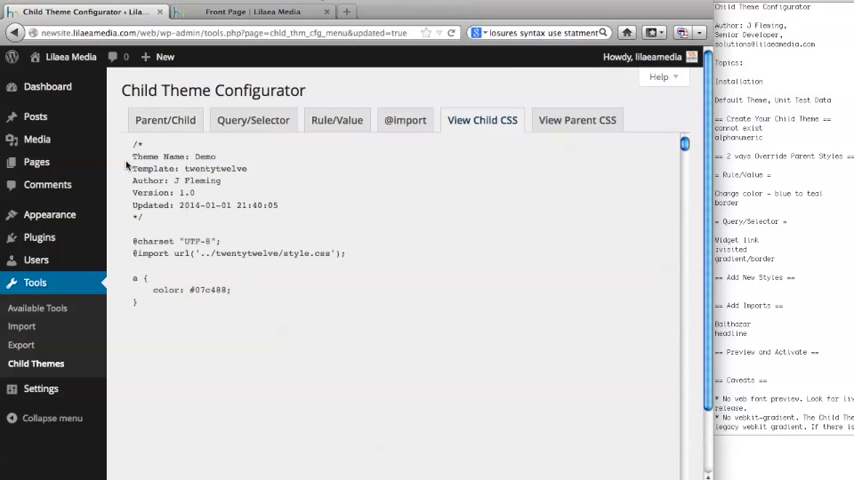
- Go to Appearance > Themes and start a Live Preview of the Demo child theme
click(48, 214)
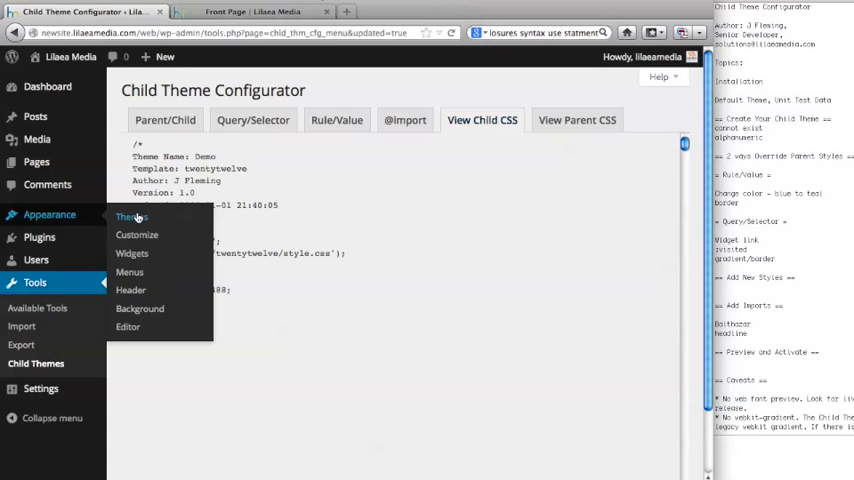
click(128, 216)
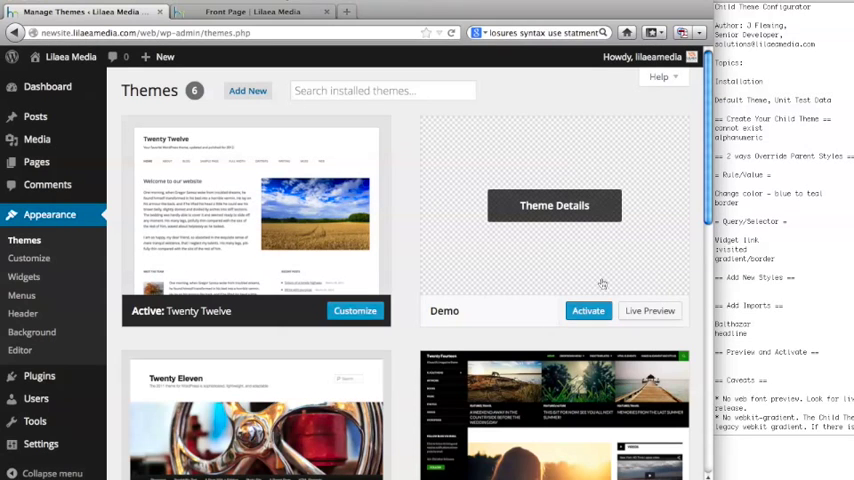
mouse_move(650, 310)
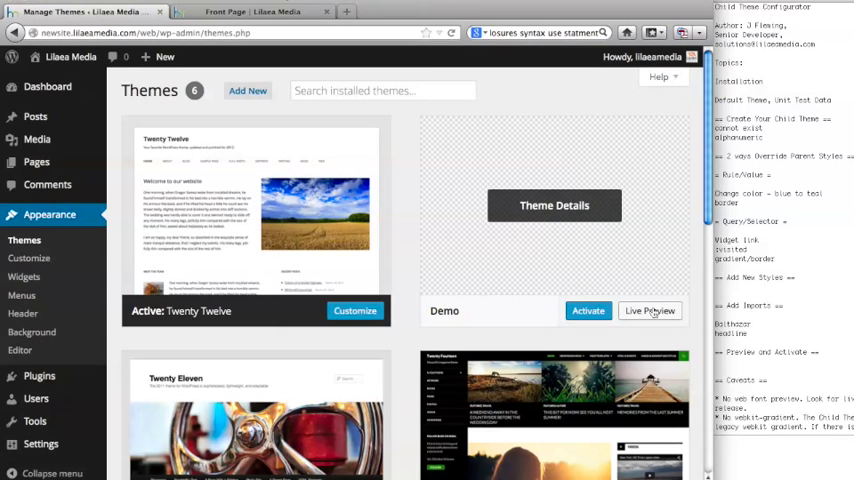
click(650, 312)
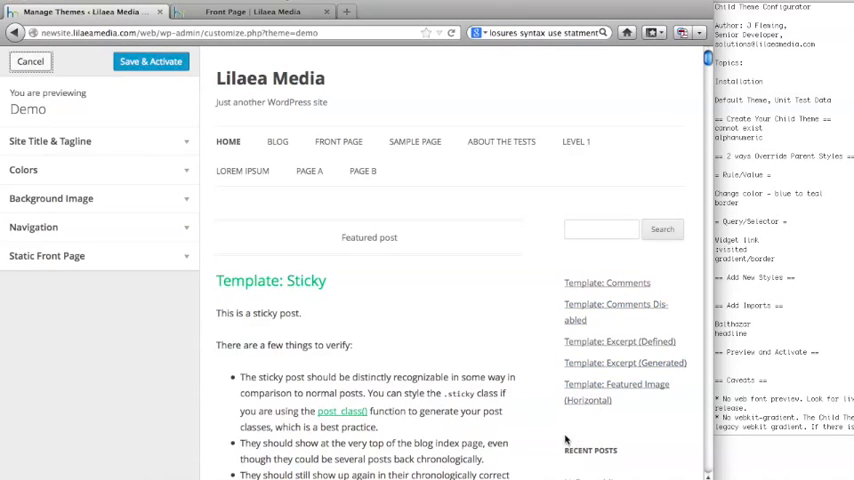
- Scroll through the Demo preview inspecting the teal links, then return to Child Themes
scroll(down, 3)
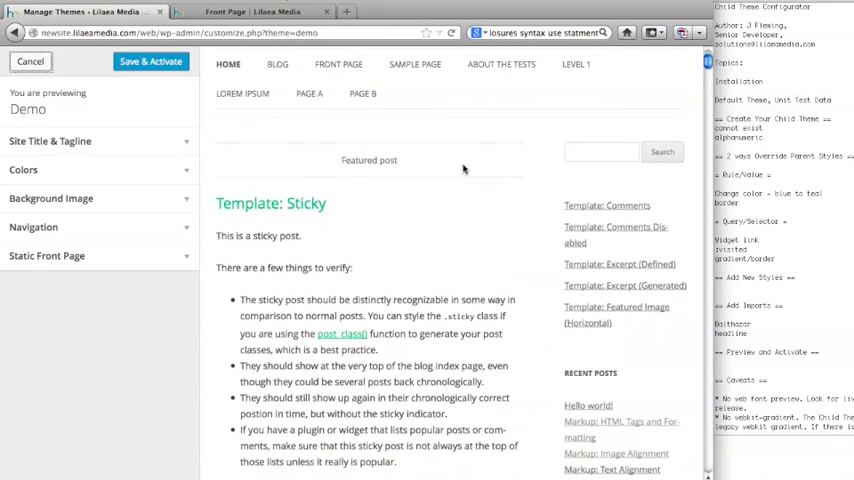
scroll(down, 3)
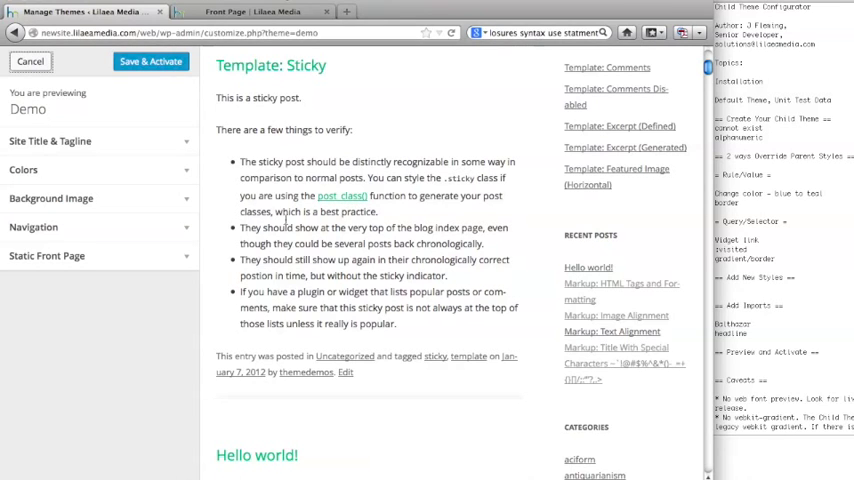
mouse_move(392, 310)
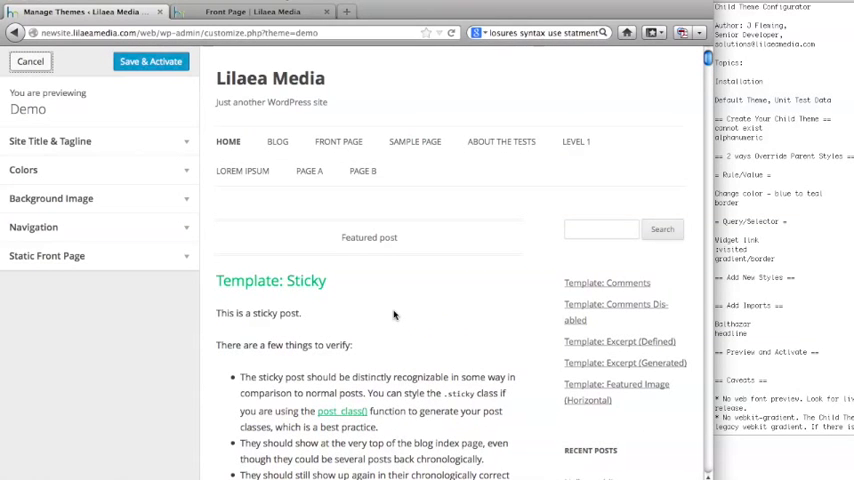
mouse_move(440, 304)
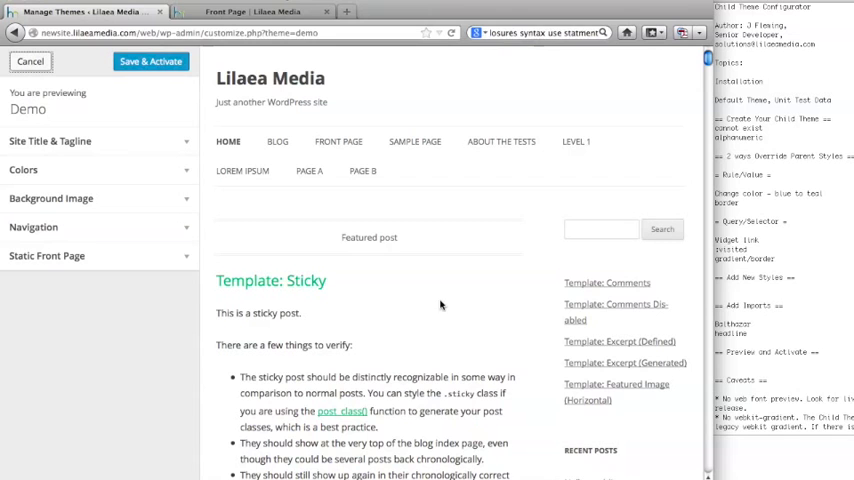
mouse_move(310, 280)
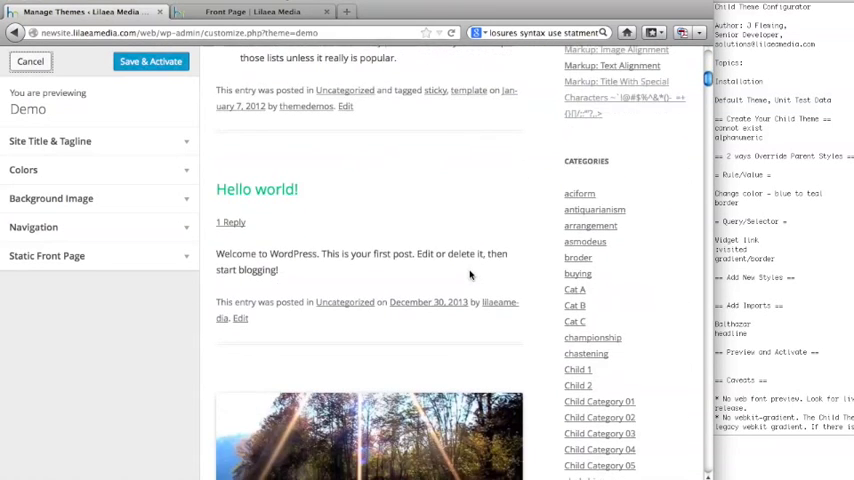
scroll(down, 3)
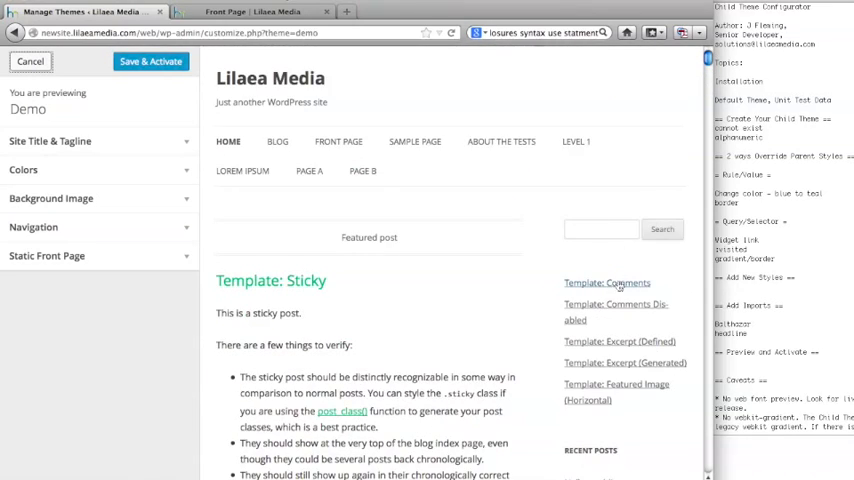
scroll(down, 3)
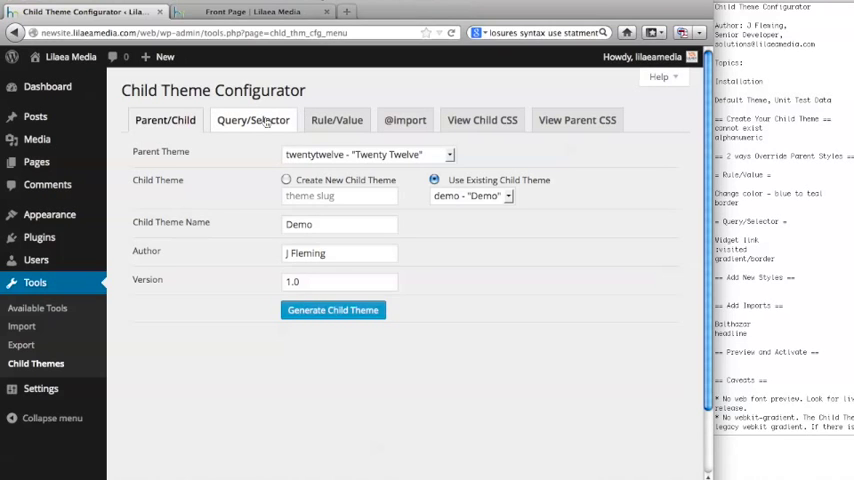
- On the Query/Selector tab, look up 'widget' and load the .widget-area .widget a selector
click(252, 120)
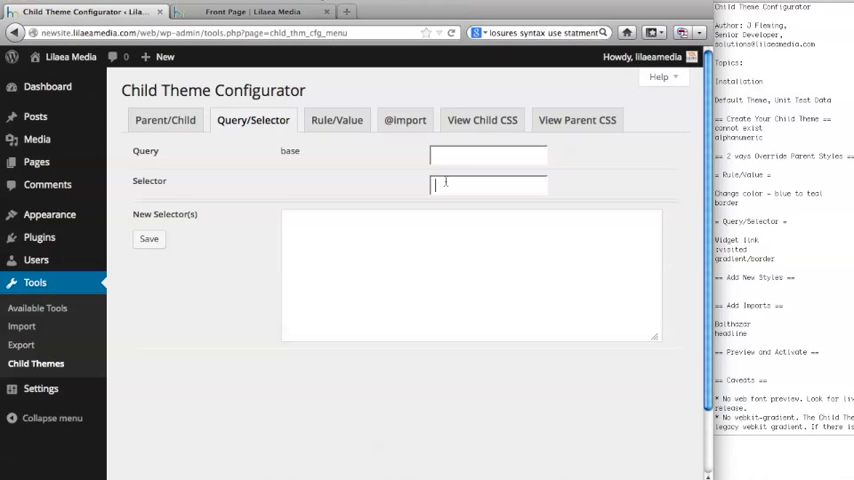
text(widget)
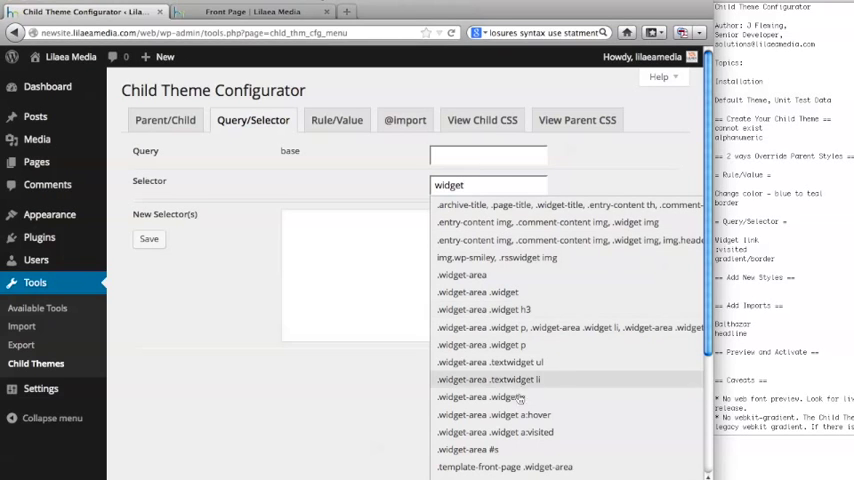
mouse_move(496, 398)
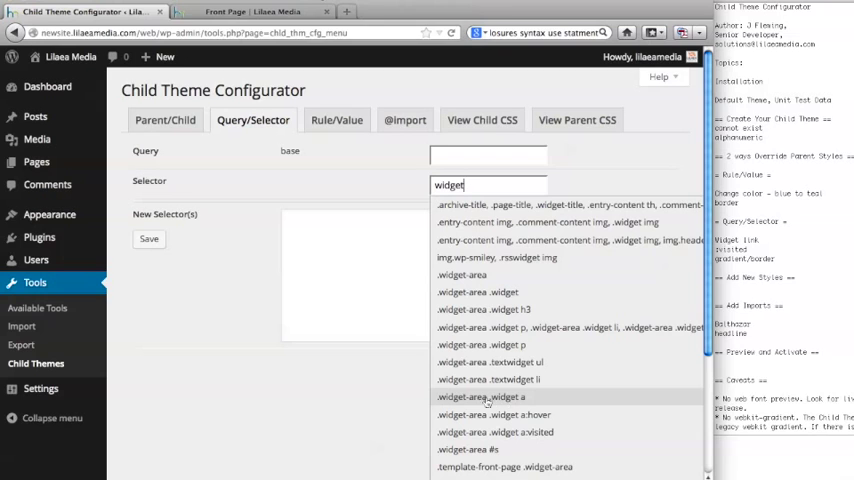
click(470, 396)
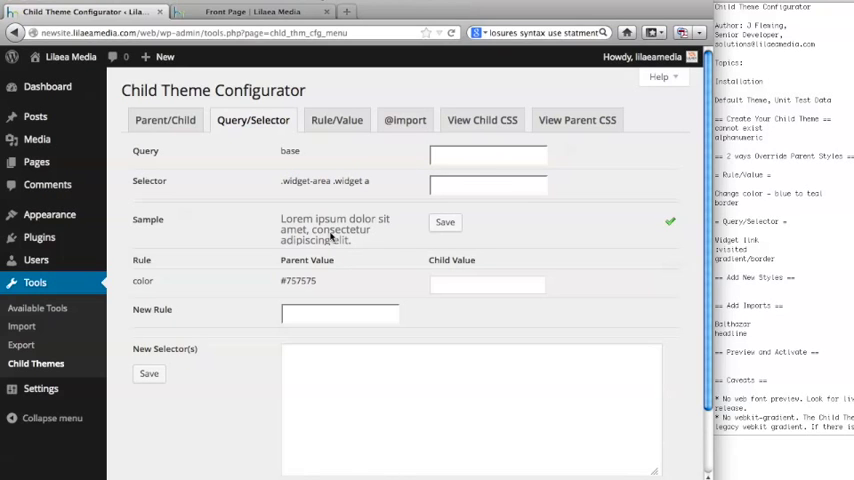
- Set the widget area link child color to teal #02b473 and save it
click(488, 184)
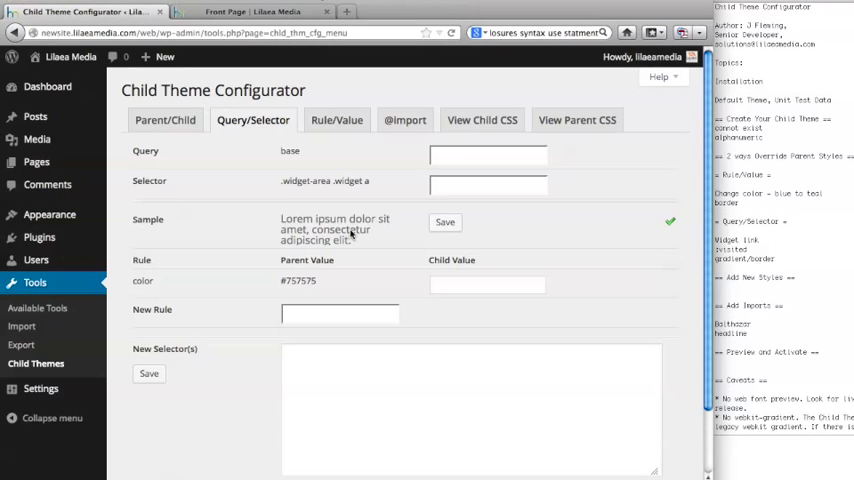
click(488, 284)
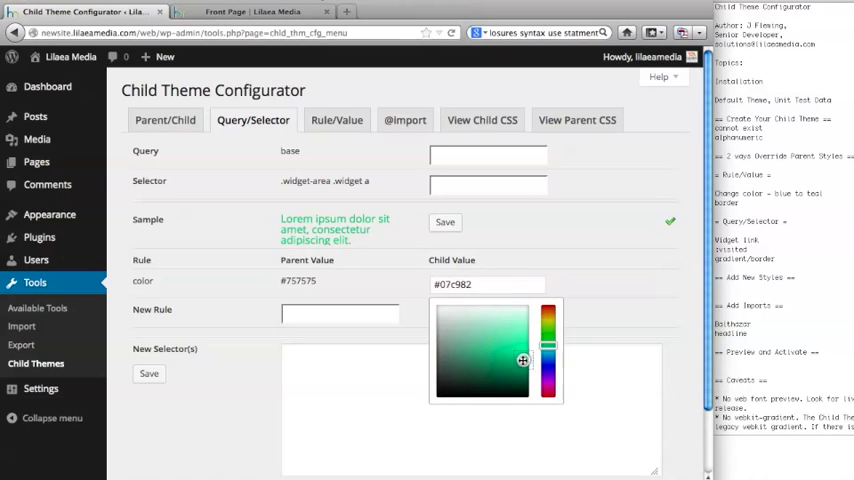
click(522, 360)
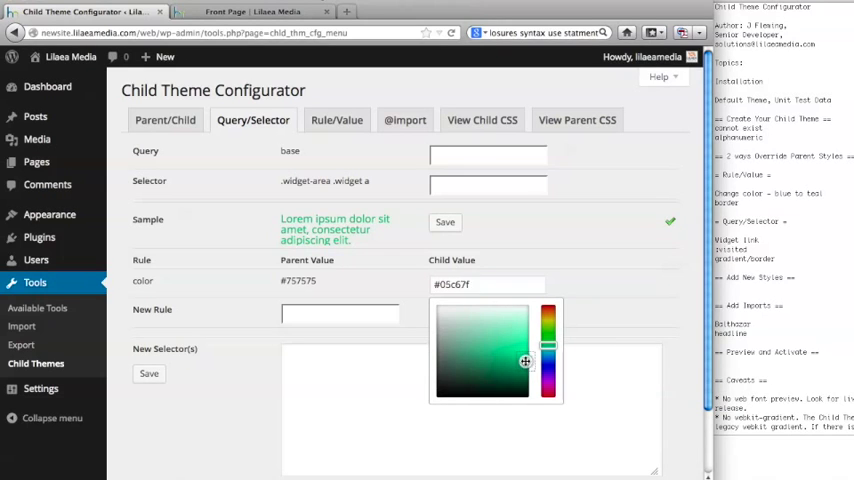
click(520, 364)
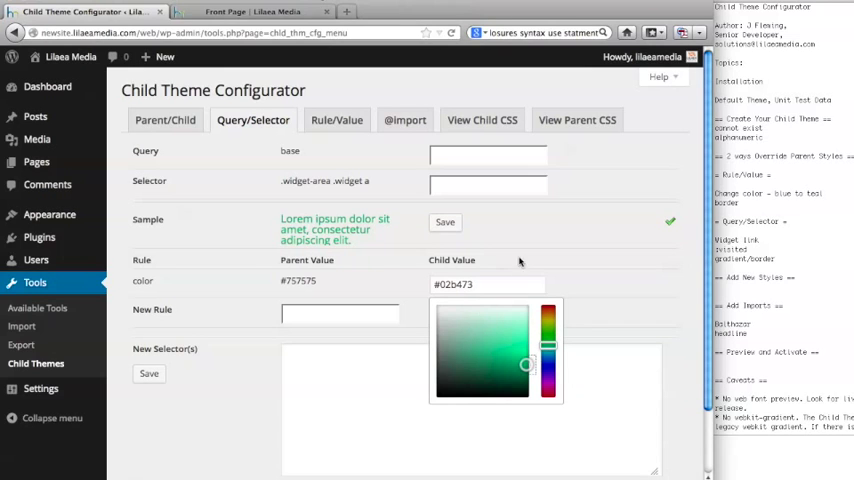
click(444, 222)
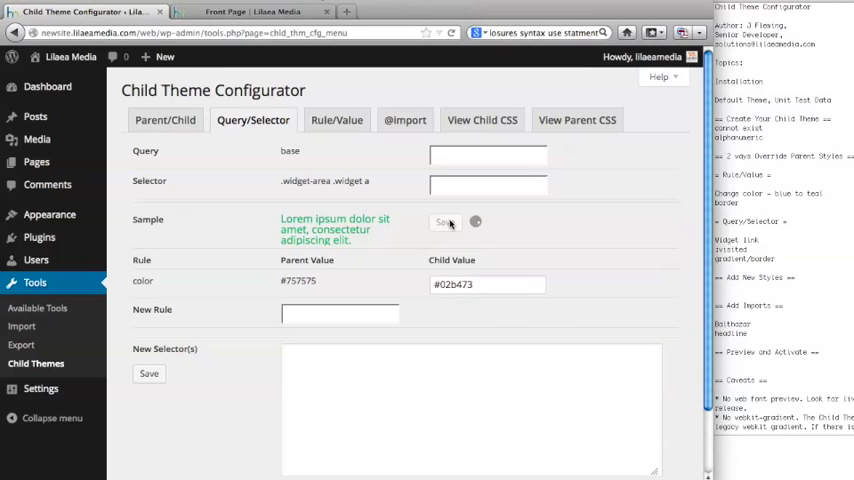
click(444, 222)
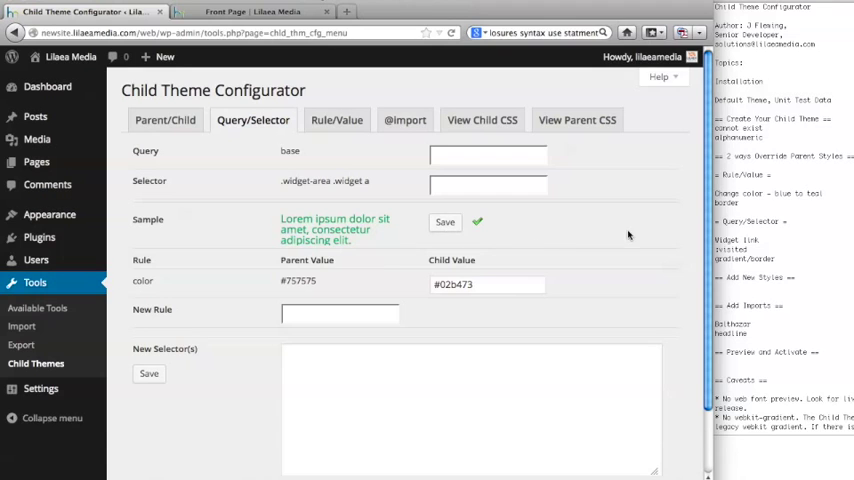
click(48, 214)
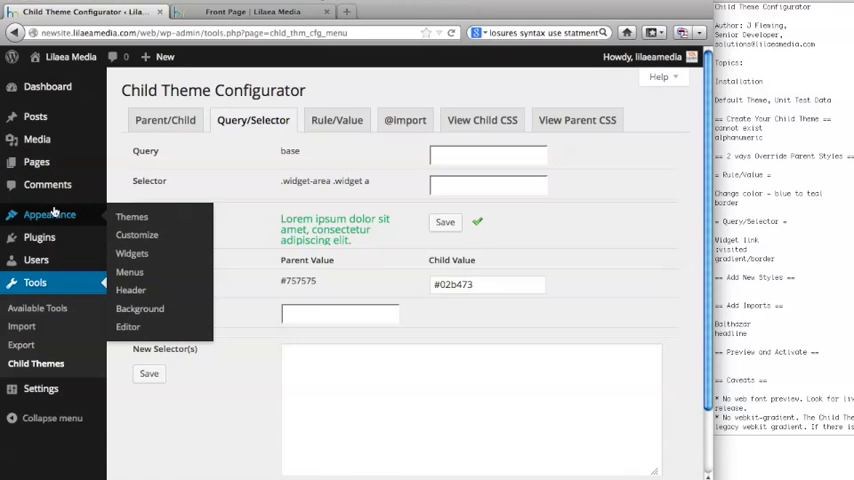
- Live-preview the Demo theme to check widget links, then cancel back to Themes
click(132, 216)
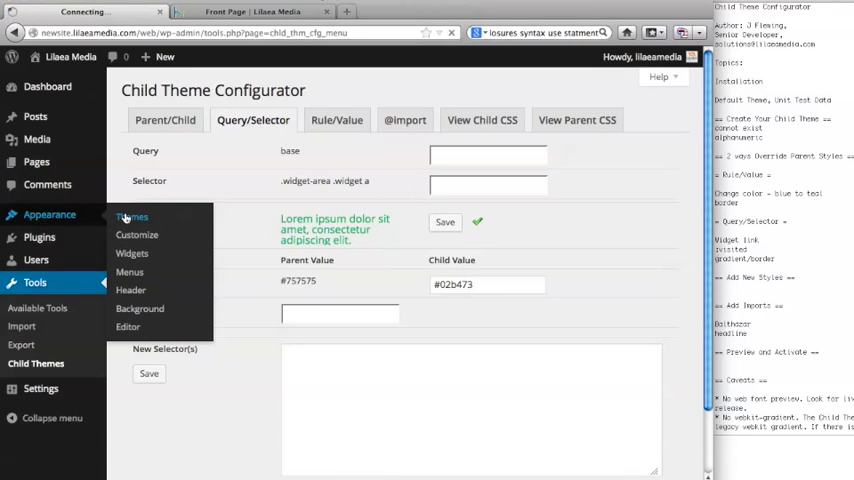
click(132, 216)
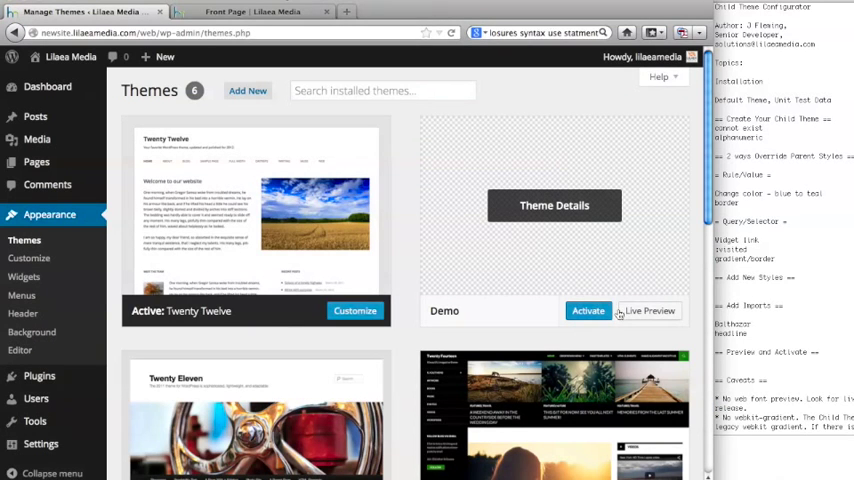
click(652, 310)
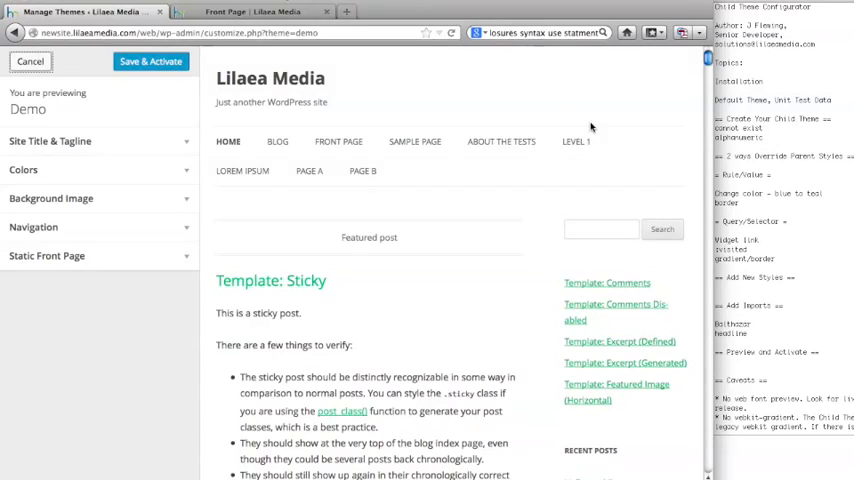
scroll(down, 3)
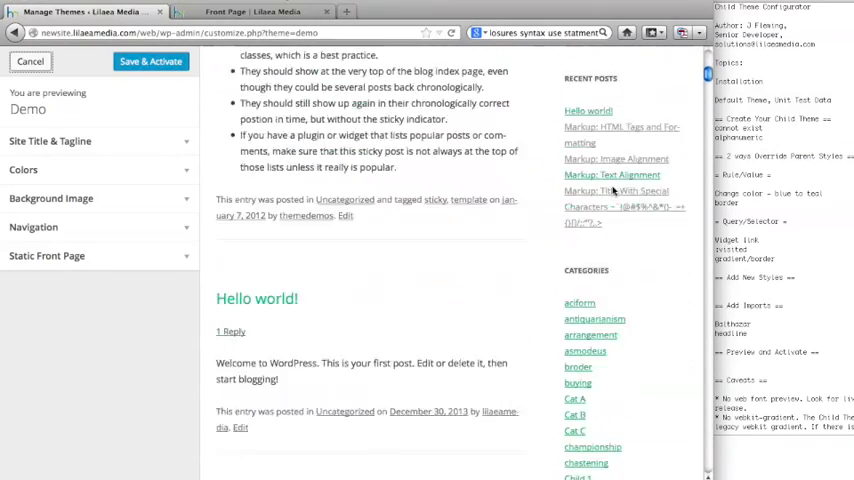
scroll(down, 3)
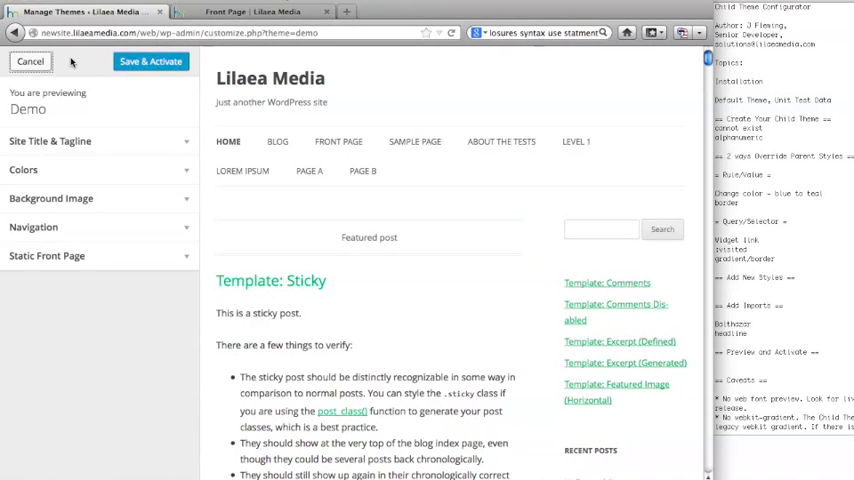
click(32, 60)
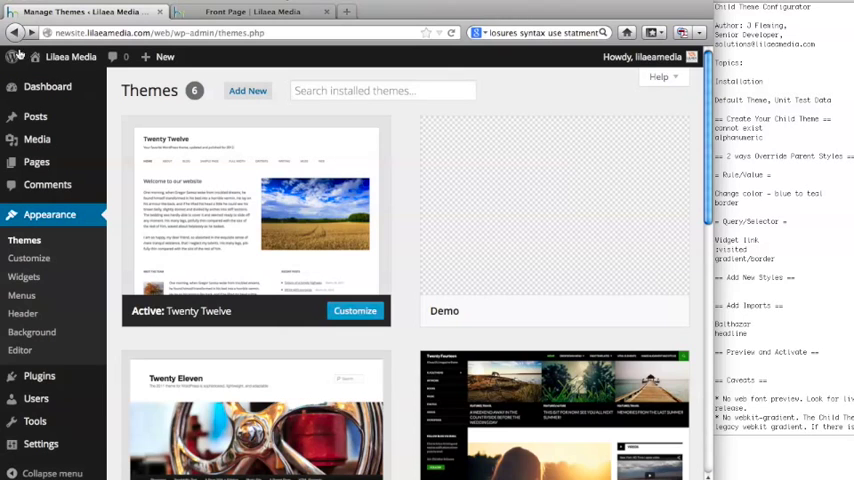
click(36, 424)
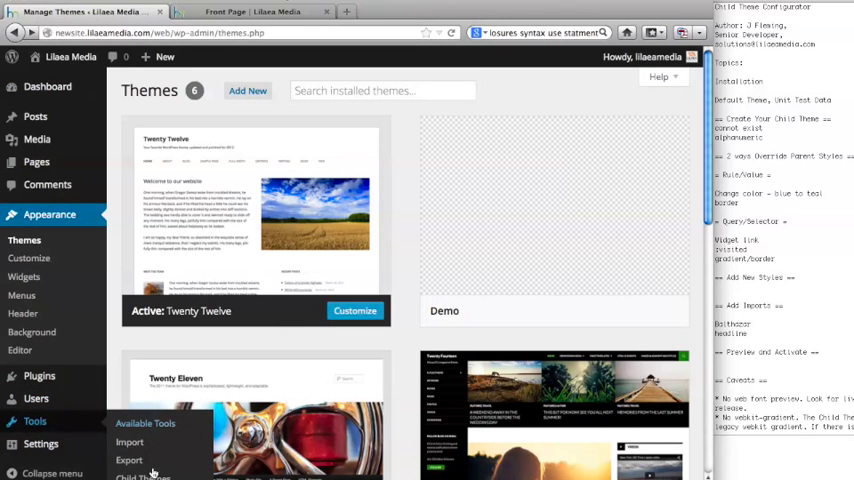
- Load the .widget-area .widget a:hover selector via the Query/Selector lookup, showing parent colour #21759b
click(136, 476)
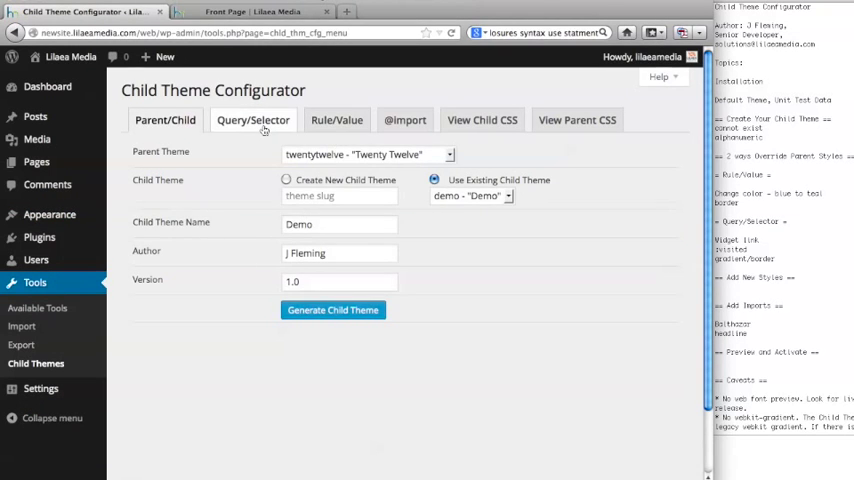
click(252, 120)
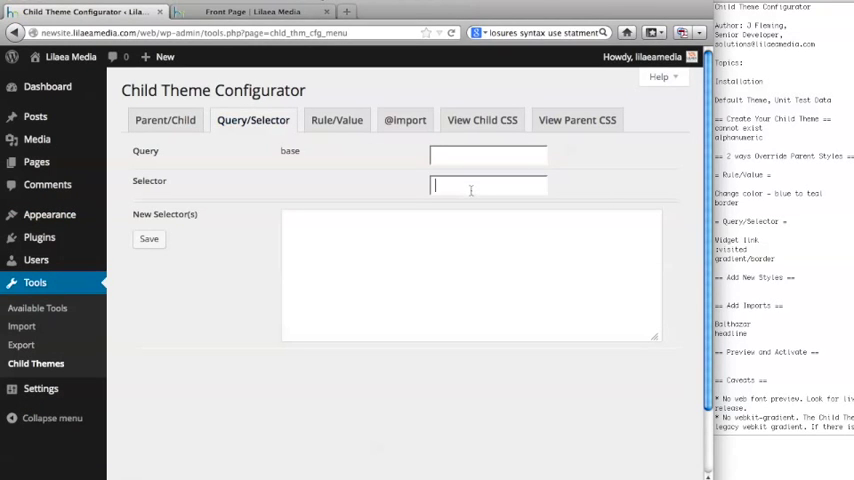
text(w)
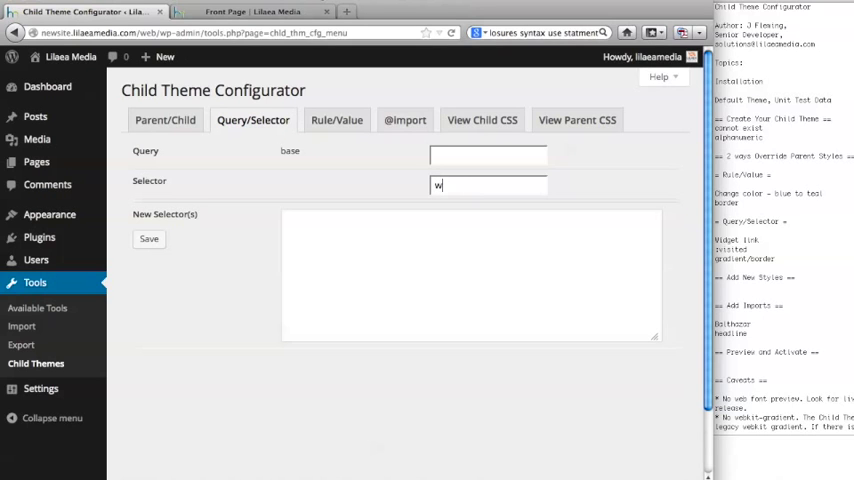
text(idget)
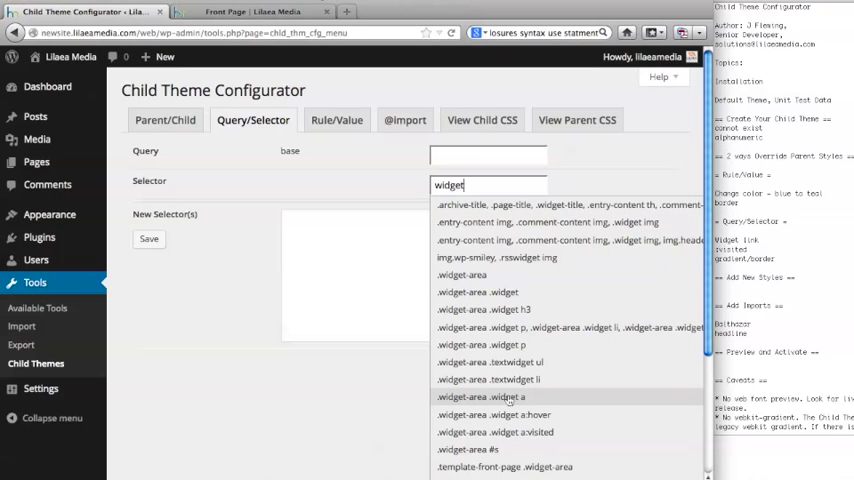
mouse_move(504, 430)
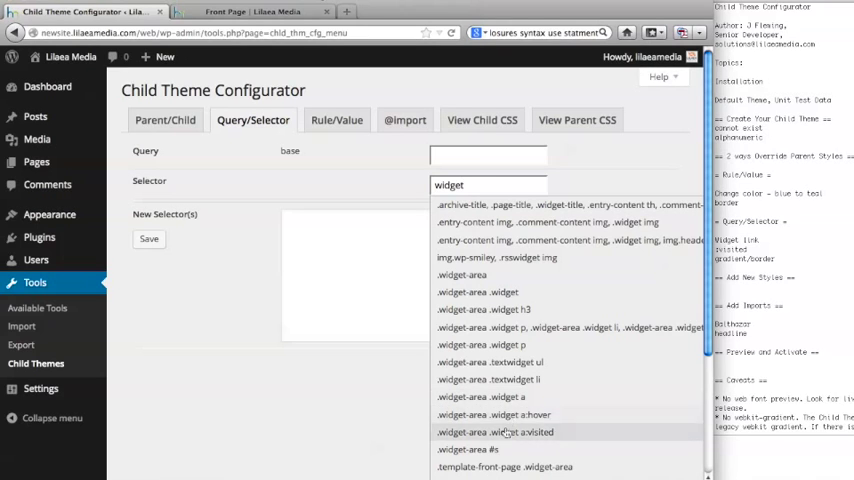
mouse_move(510, 416)
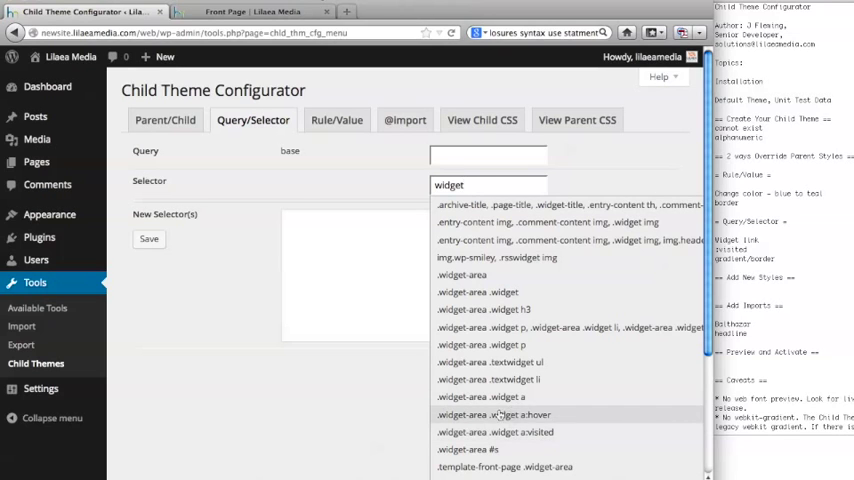
click(502, 412)
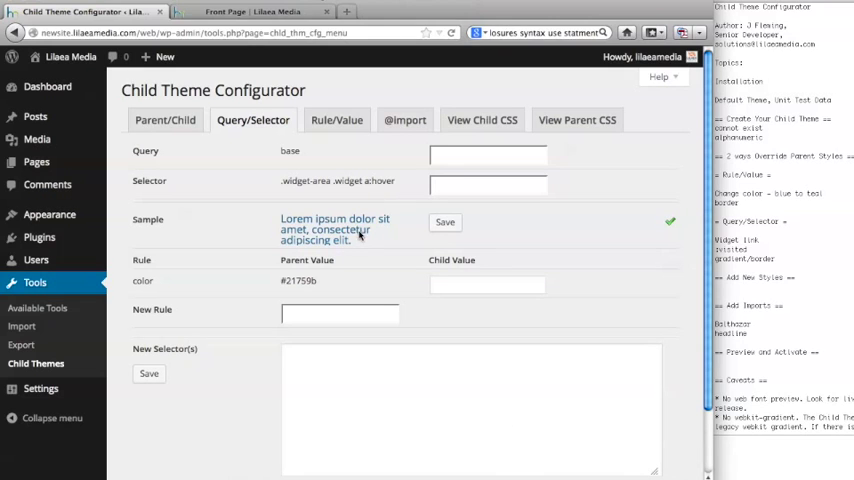
- Pick dark teal #015942 as the child colour for hovered widget links and save it
click(488, 184)
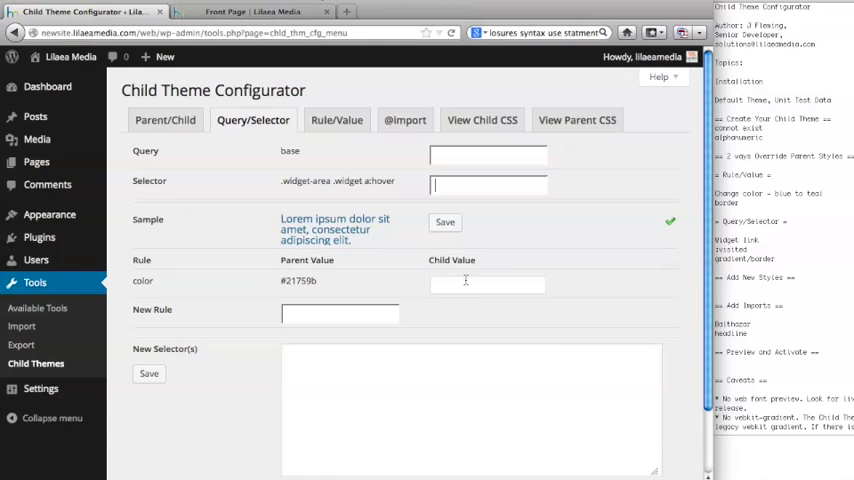
click(488, 284)
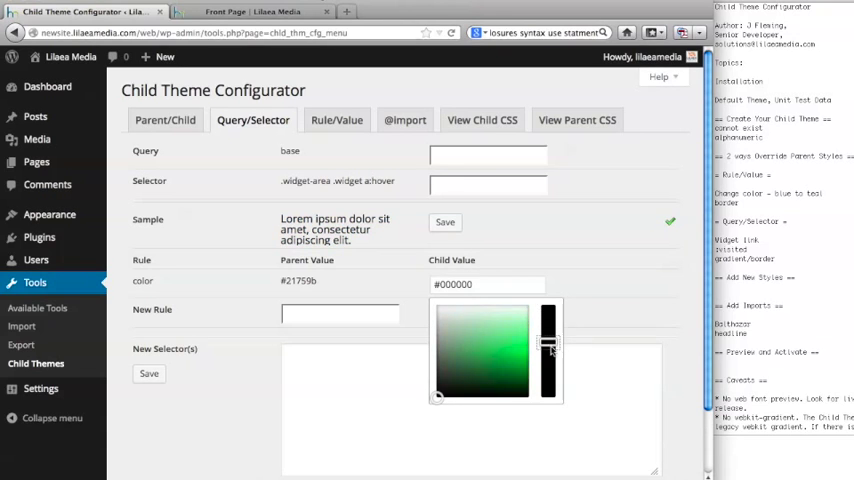
drag(548, 350, 548, 350)
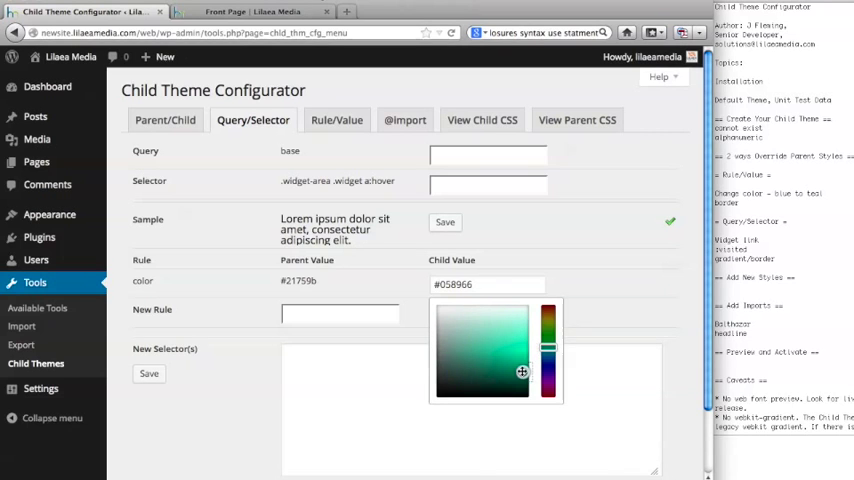
click(520, 372)
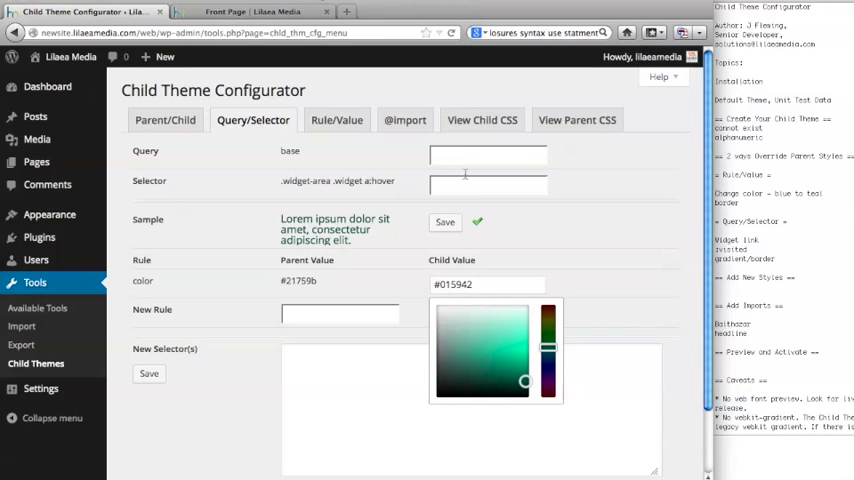
text(widget)
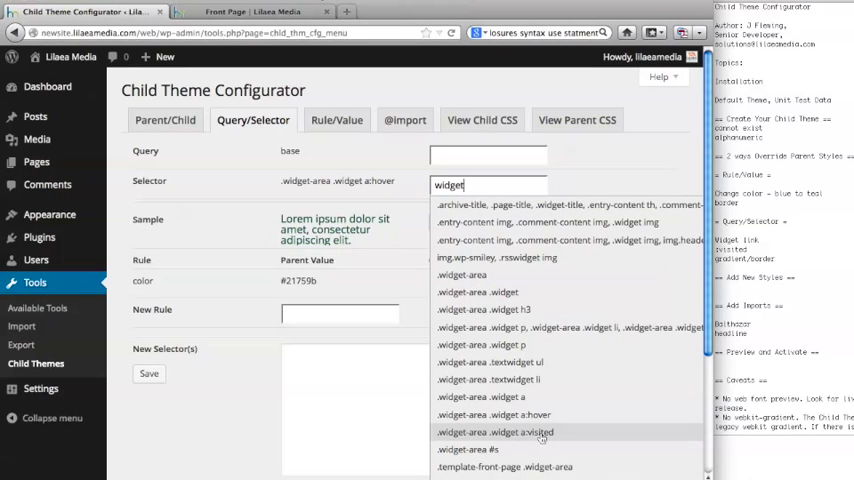
- Give .widget-area .widget a:visited the teal child colour #04b788 and show the child stylesheet
click(514, 432)
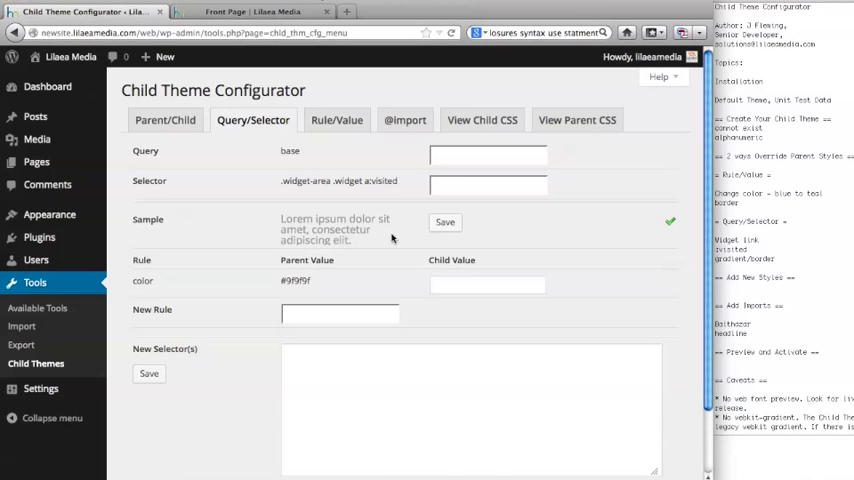
click(488, 284)
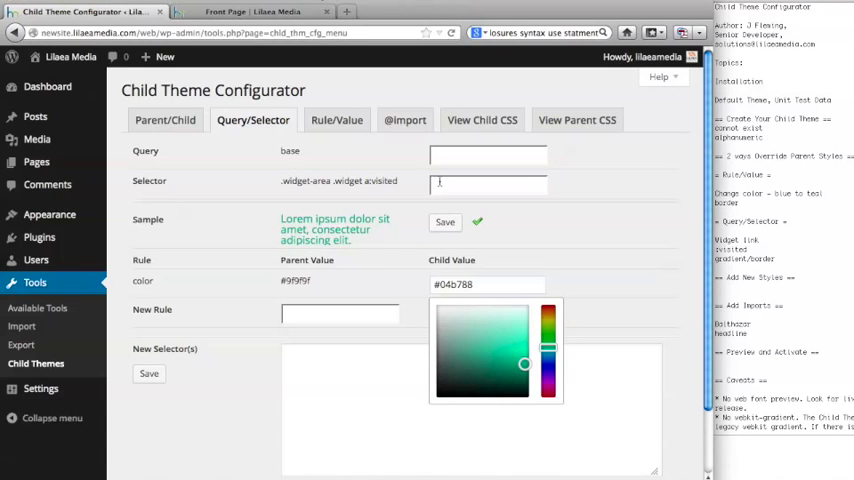
mouse_move(230, 168)
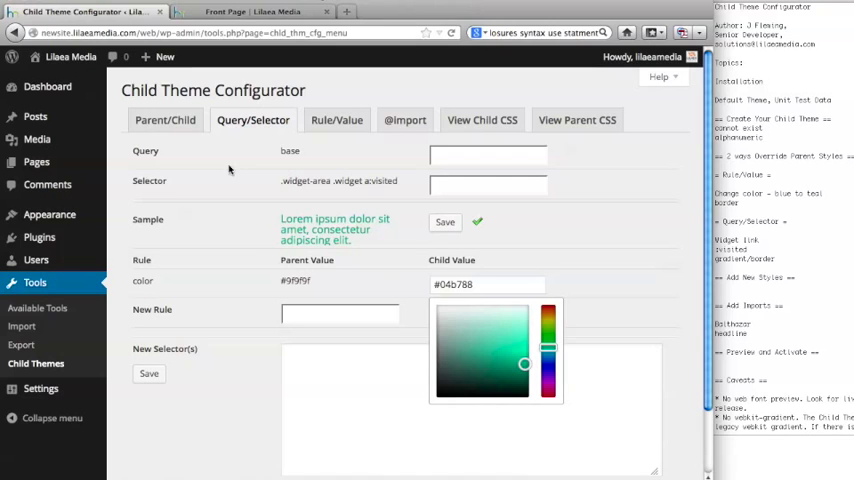
click(482, 120)
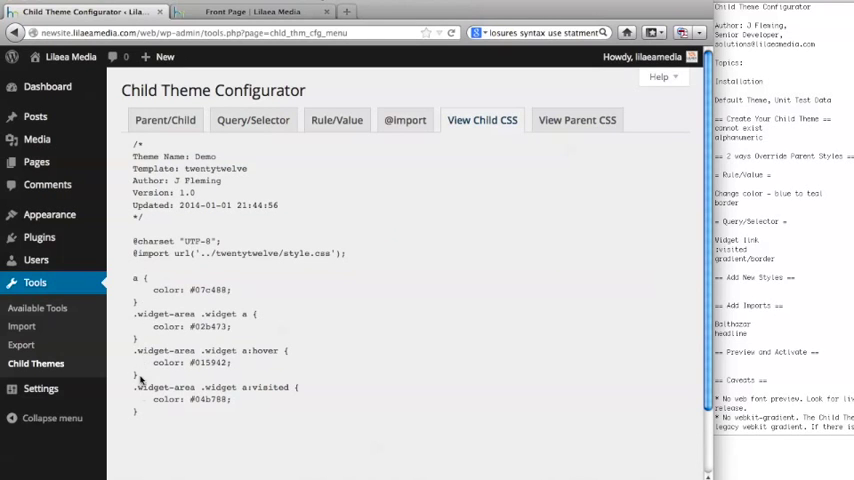
mouse_move(296, 236)
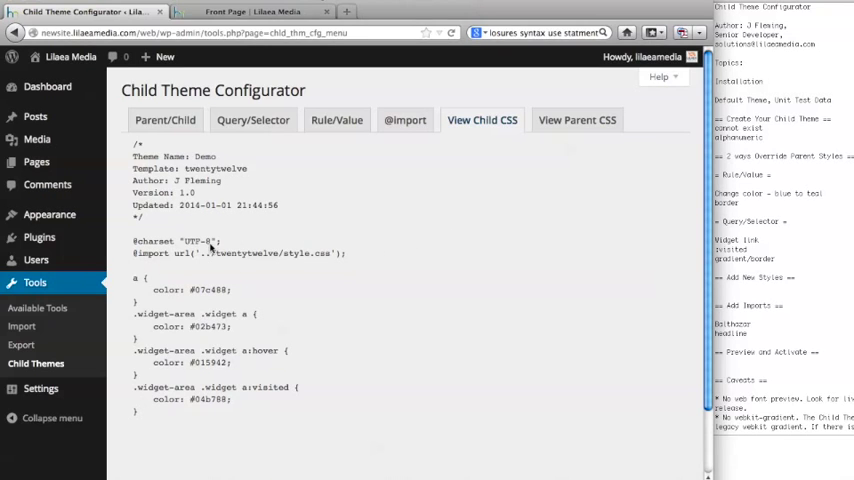
- Return to the installed Themes page after reviewing the child stylesheet
click(48, 214)
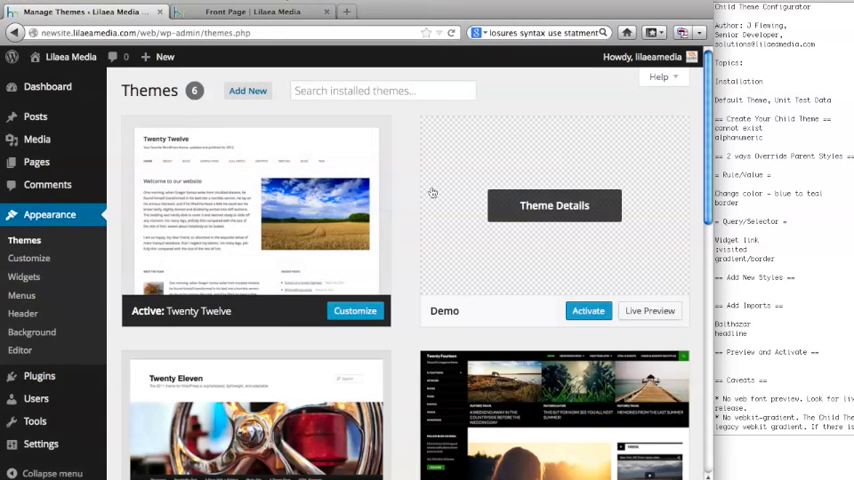
- Live-preview the Demo child theme and scroll to the sidebar widget links
click(648, 310)
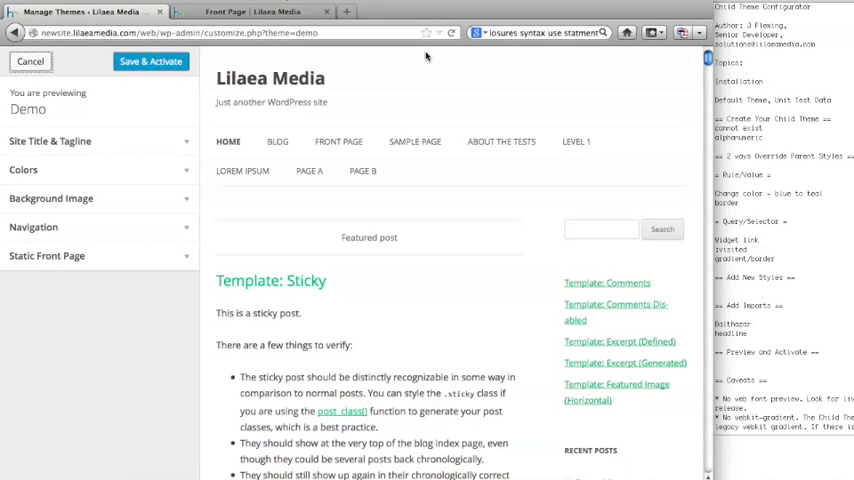
scroll(down, 3)
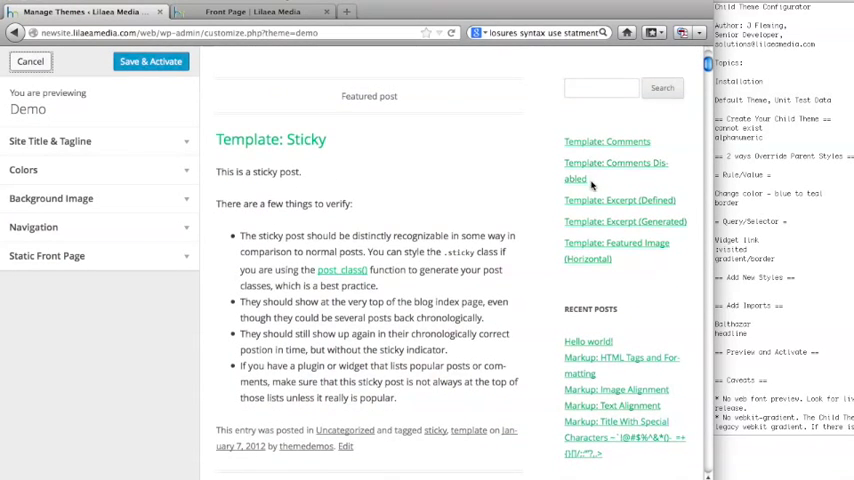
scroll(down, 3)
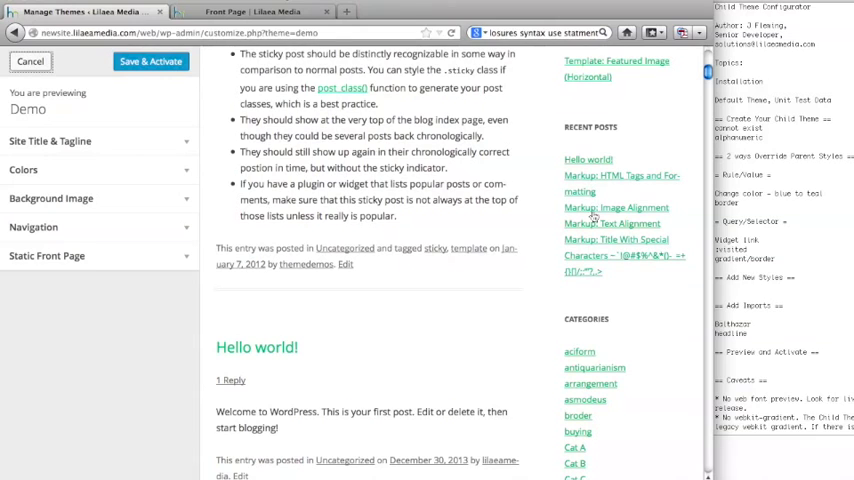